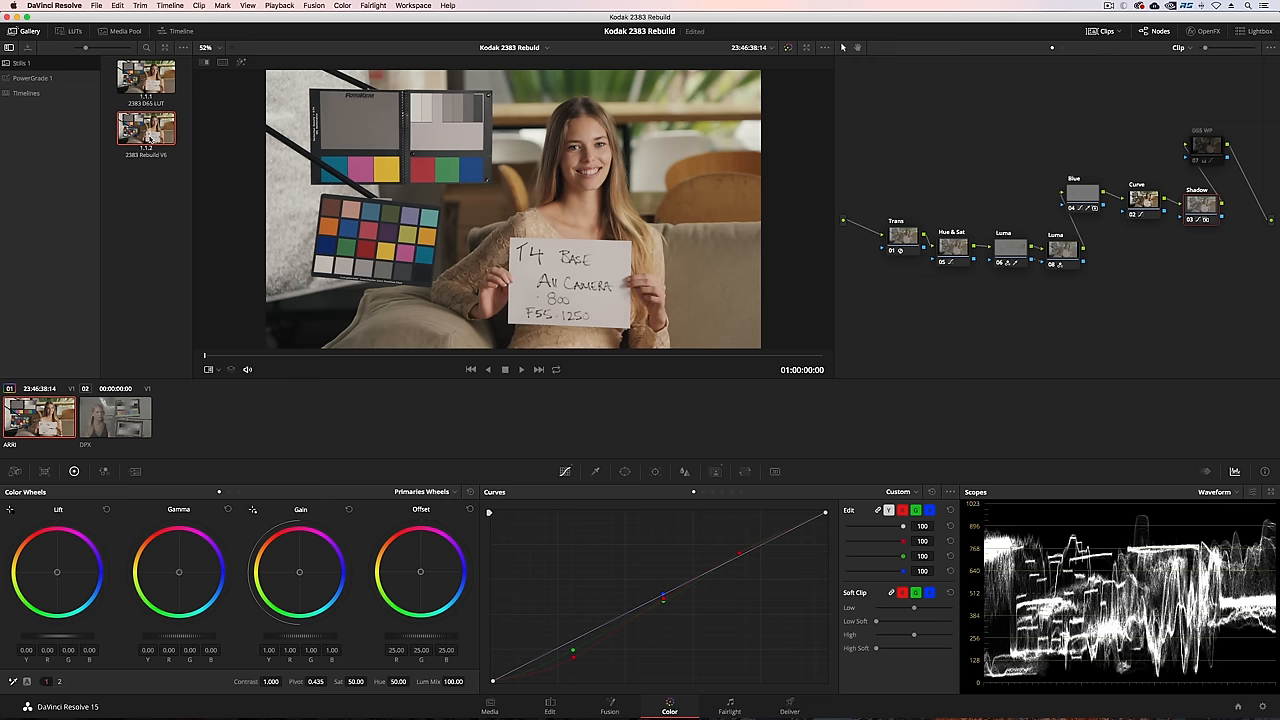
Step: Pull the Color Space Transform and 2383 LUT from the effects library, then move to the test-chart clip
click(1208, 32)
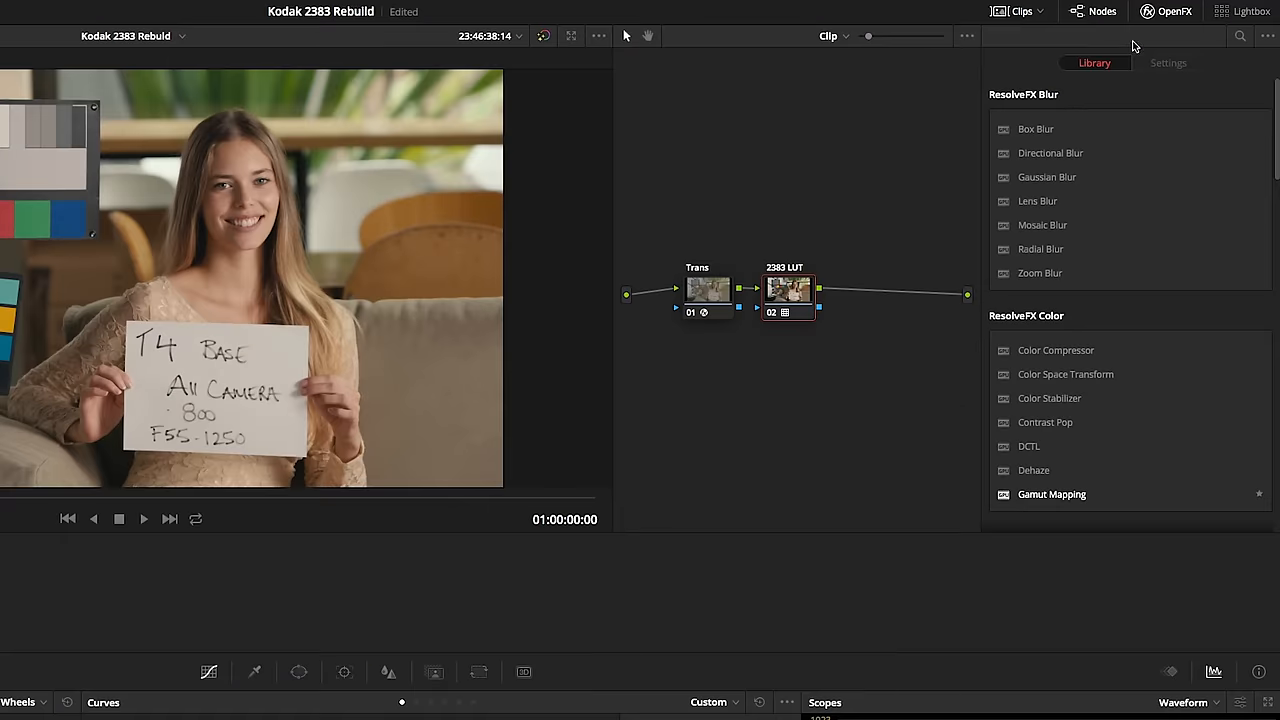
click(1168, 62)
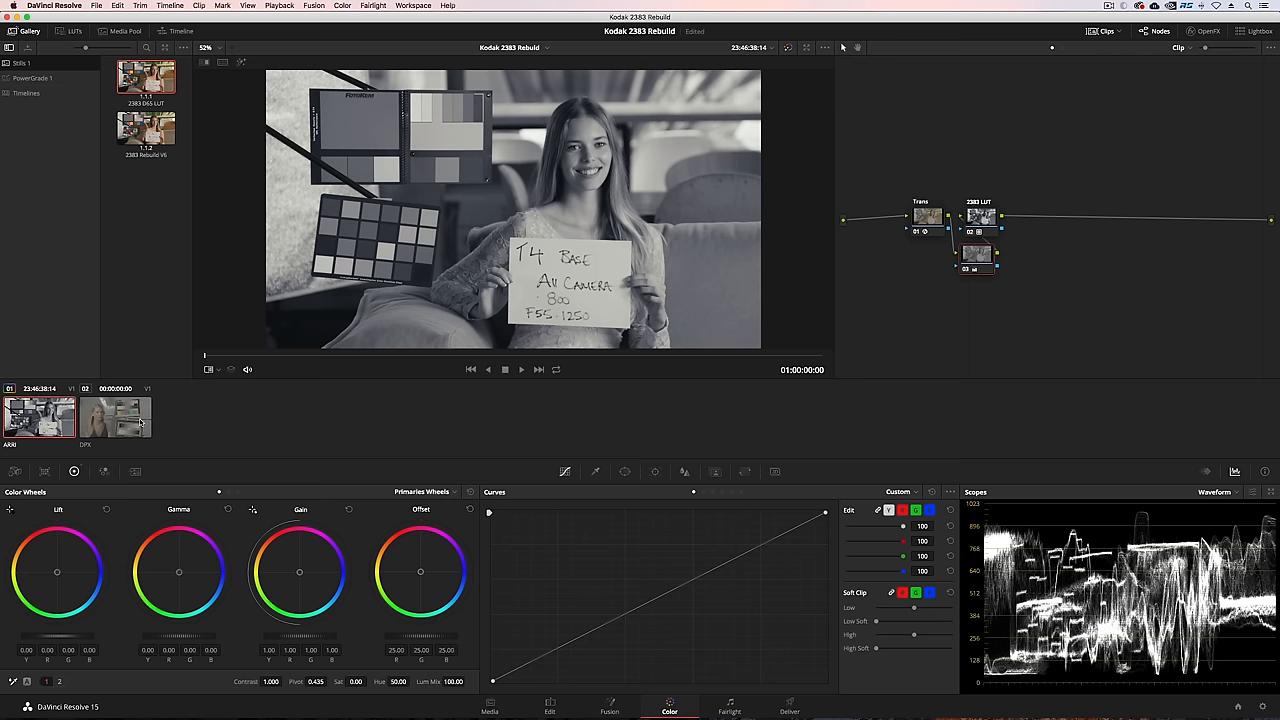
click(116, 418)
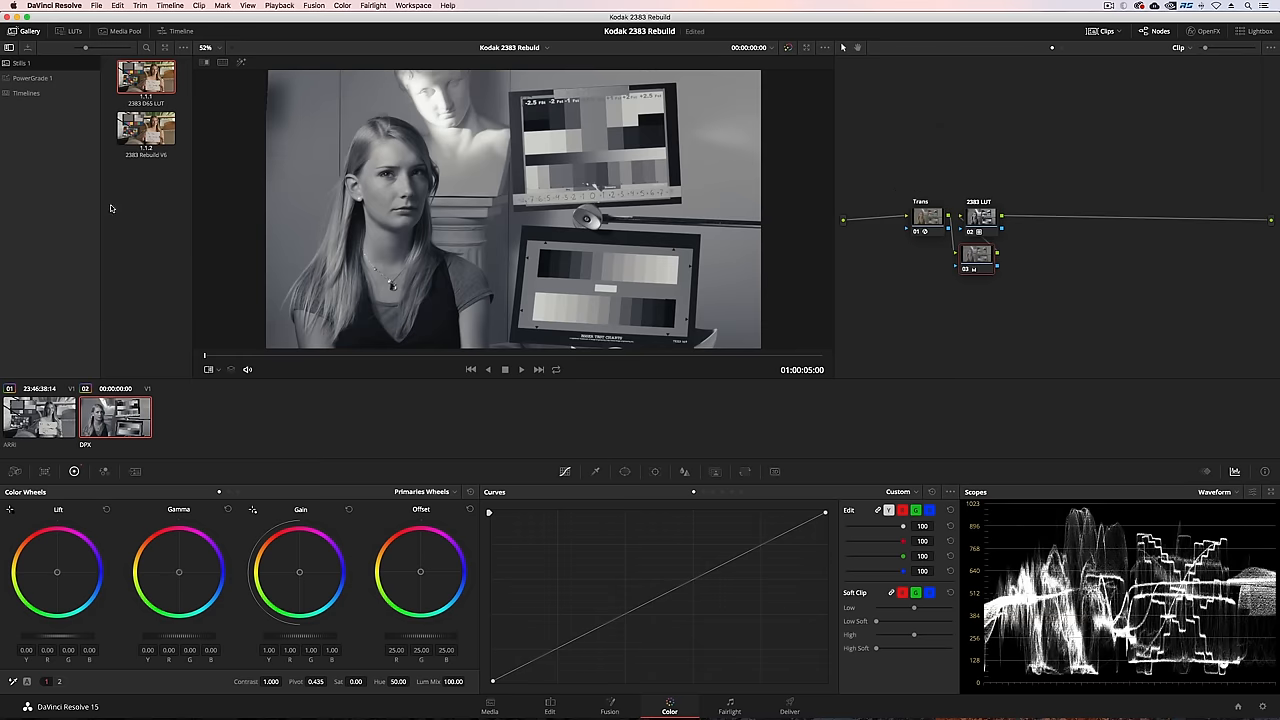
Step: Shape the Custom curve into an S-curve, lifting midtones and deepening shadows
click(248, 4)
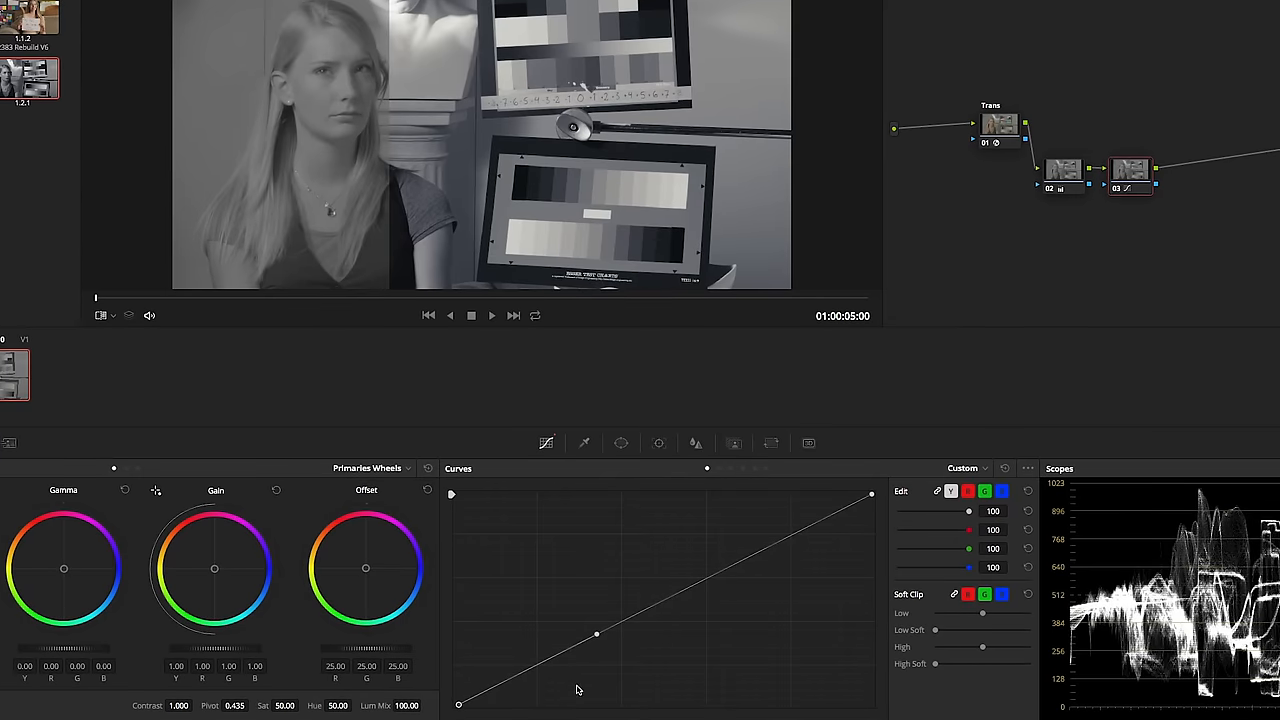
drag(596, 636, 732, 564)
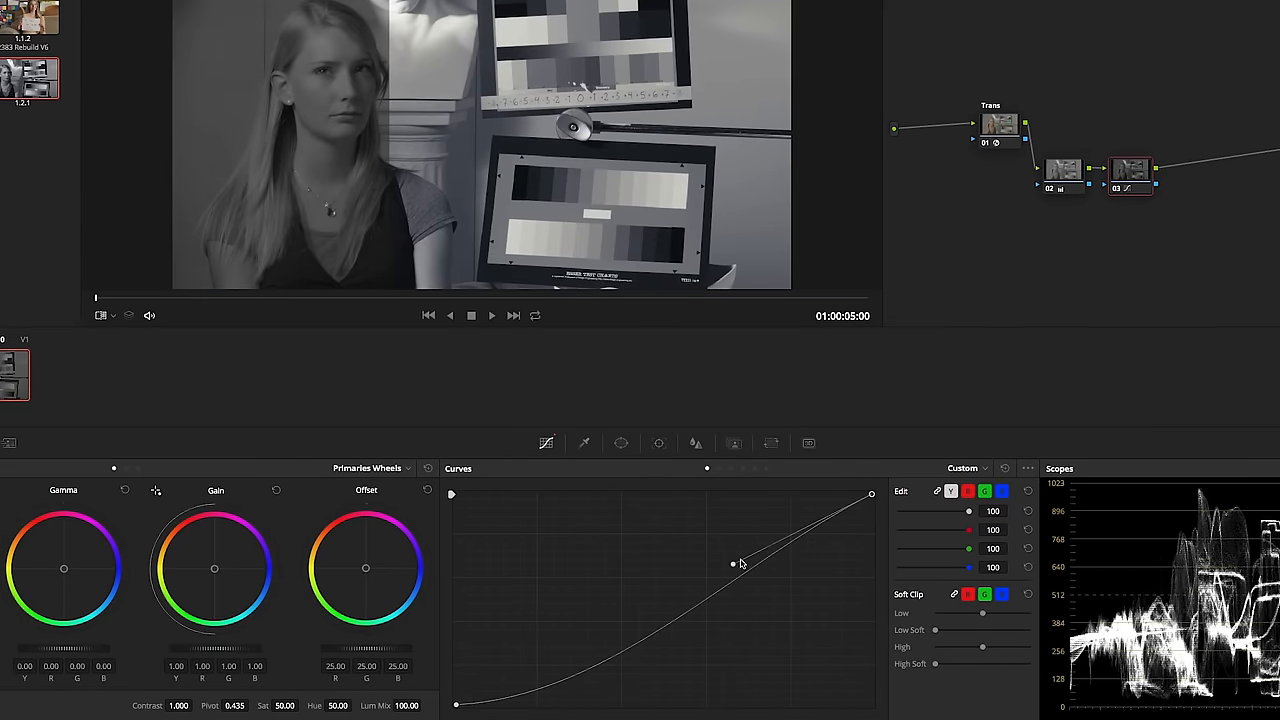
drag(732, 564, 684, 696)
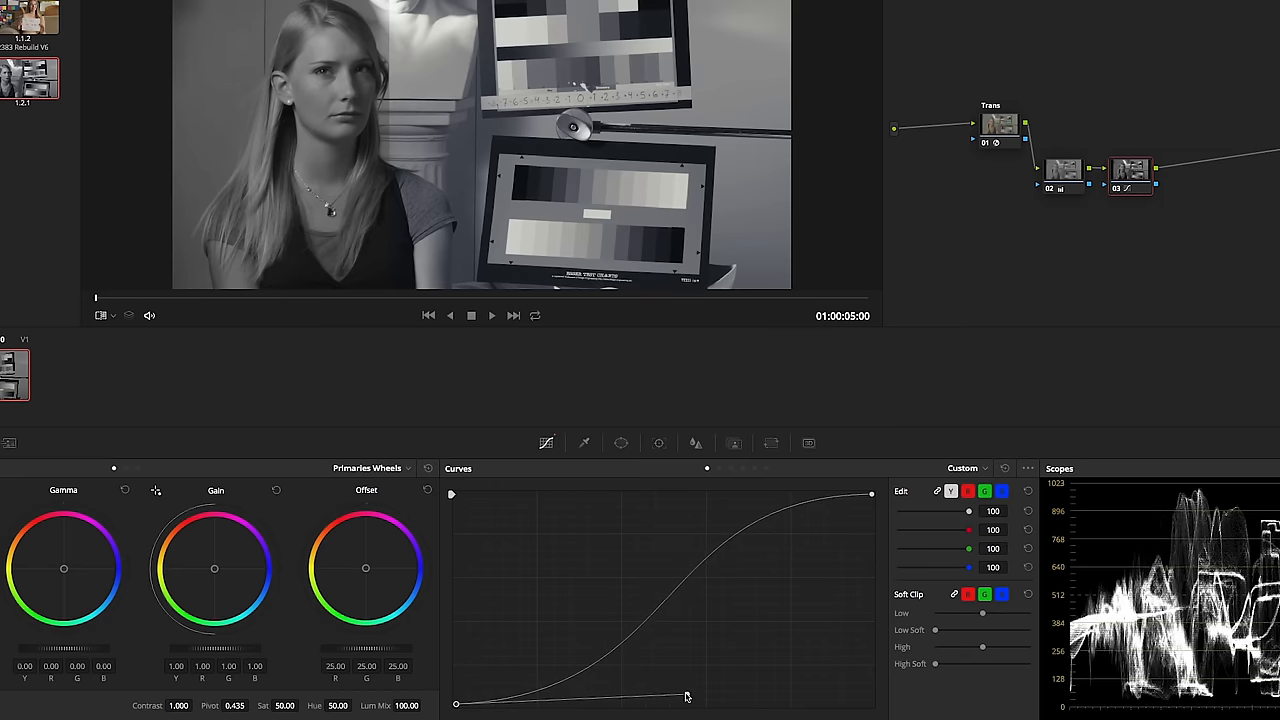
drag(688, 696, 604, 504)
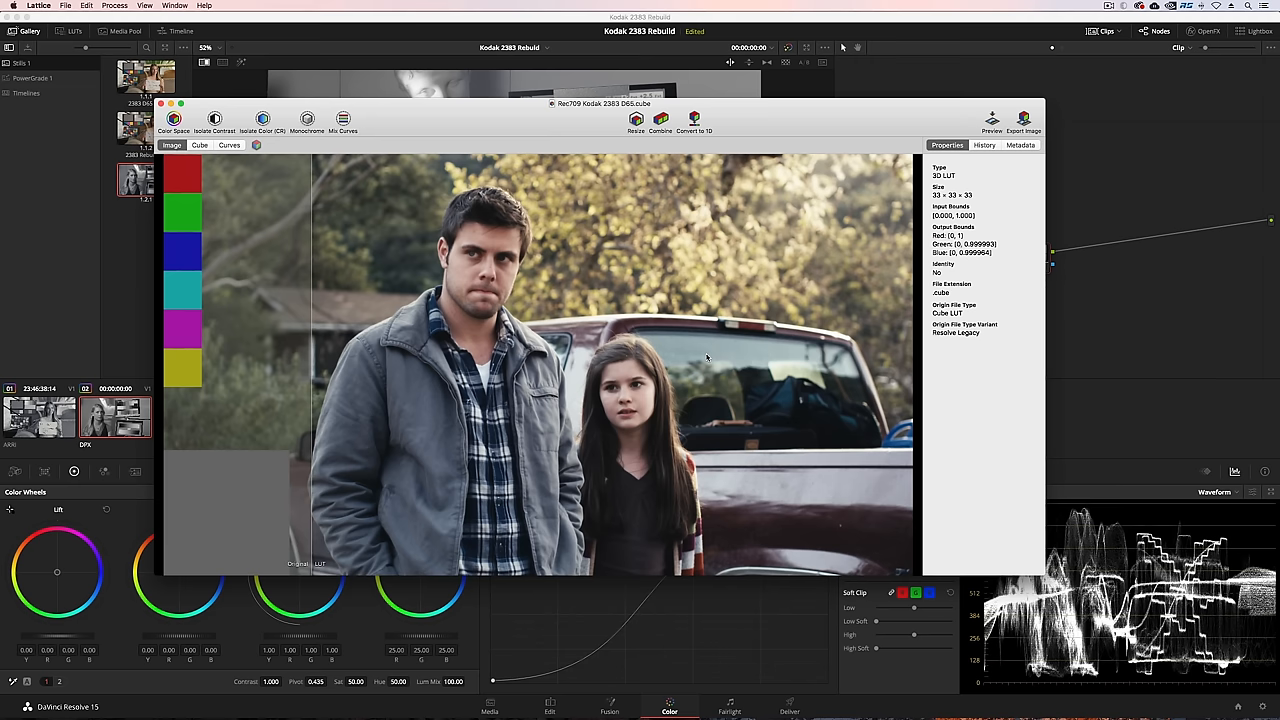
mouse_move(392, 388)
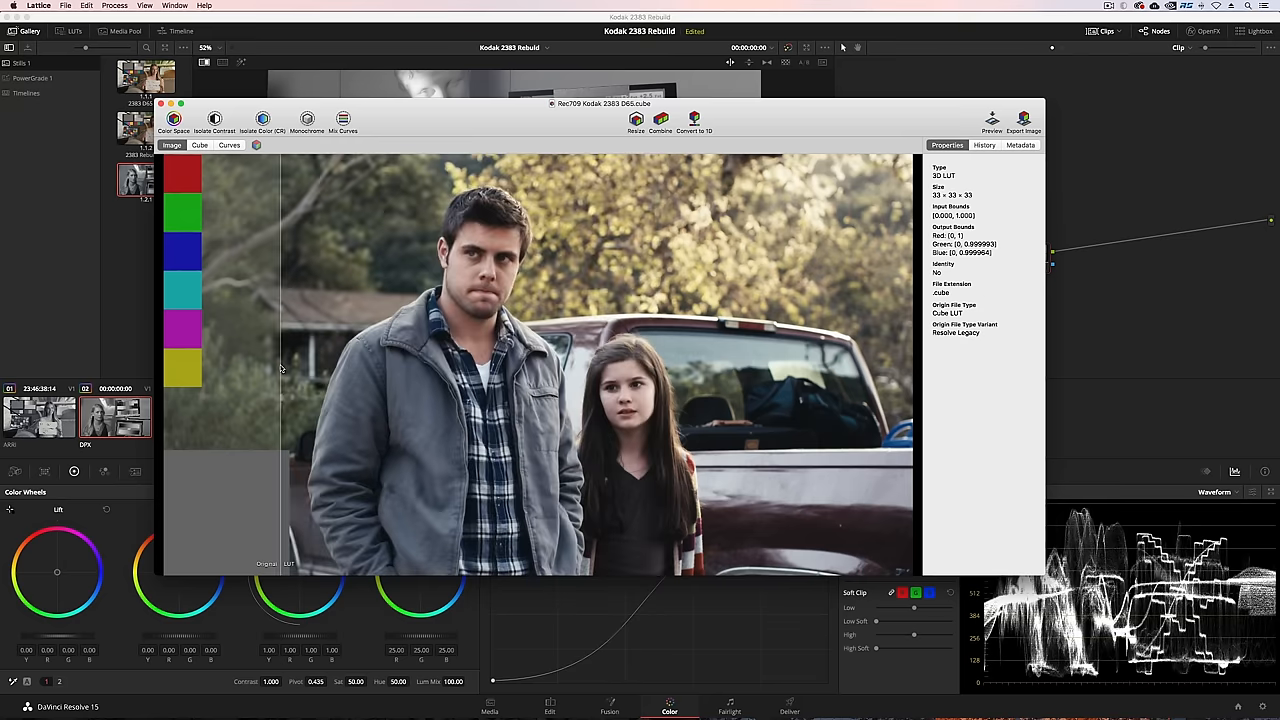
Step: View the Rec709 Kodak 2383 cube LUT's image preview and properties in Lattice
click(228, 144)
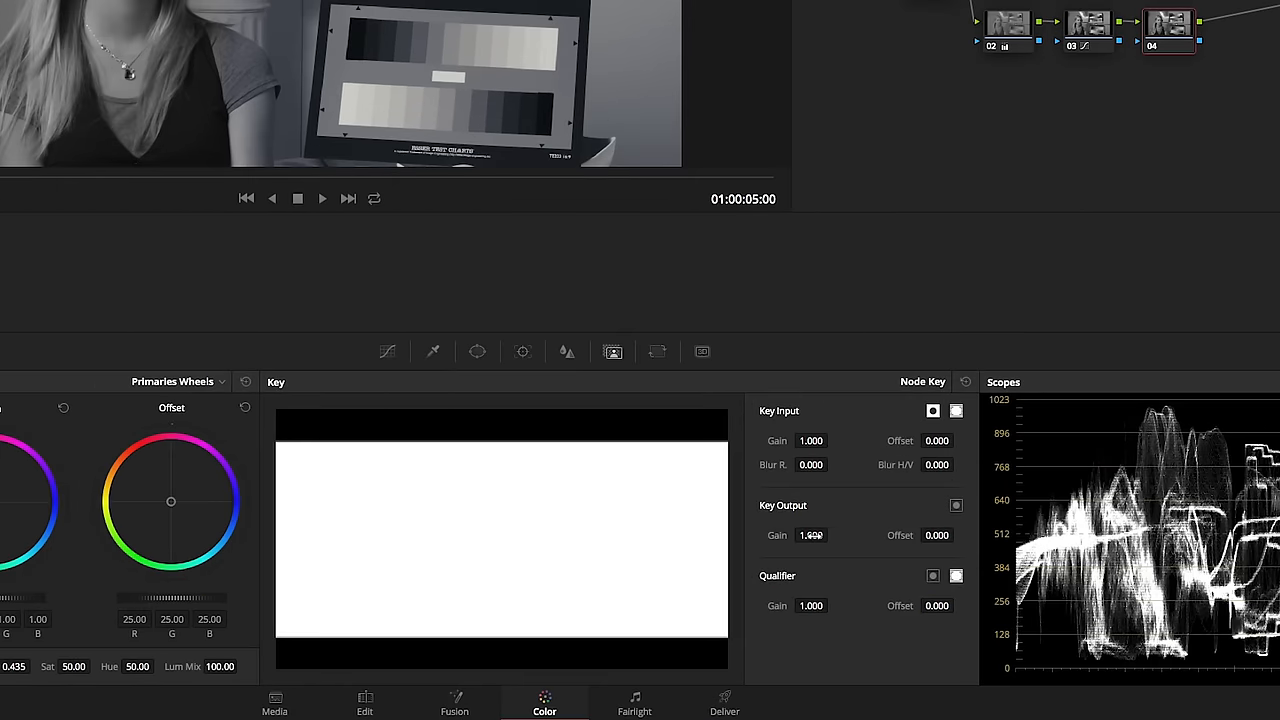
Step: Enter 0.500 as the node's Key Output Gain for a half-strength mix
text(0.500)
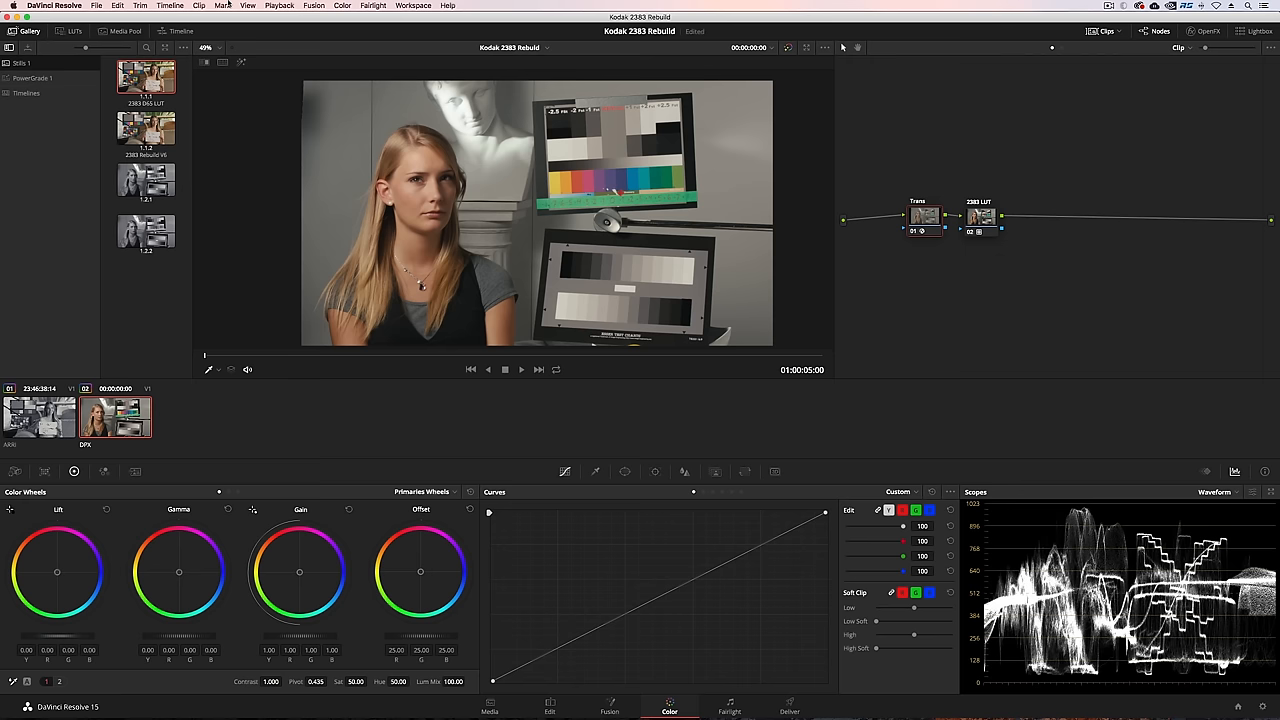
Step: Copy the stored grade's curve and shadow nodes from its Node Graph into the clip
click(248, 4)
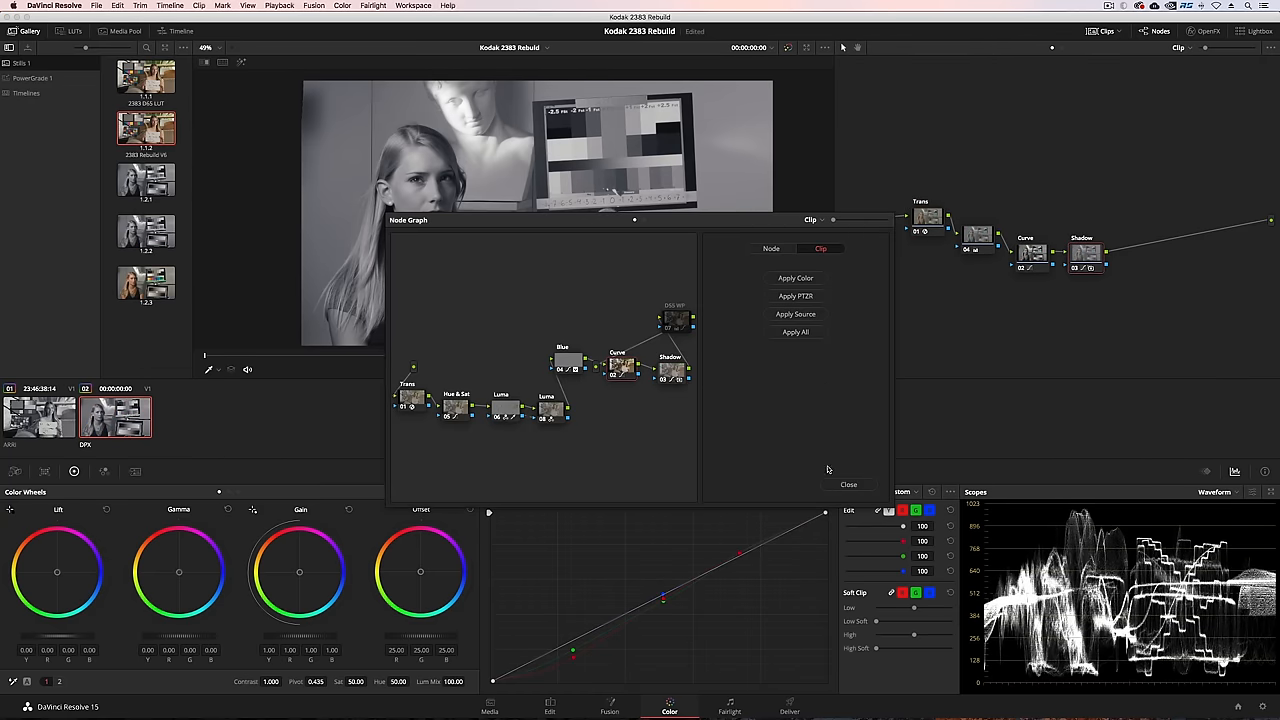
click(848, 484)
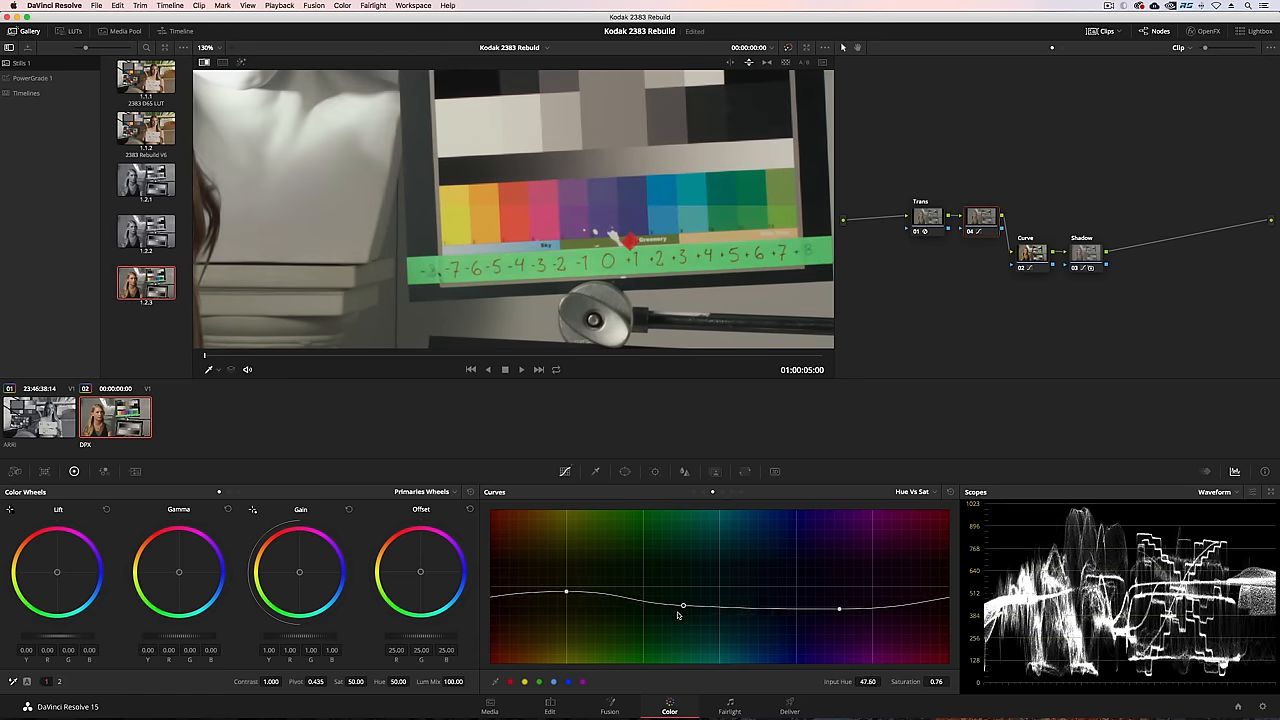
Step: Shape a gentle Hue vs Hue curve with a small dip and a slight blue-magenta shift
drag(684, 608, 756, 588)
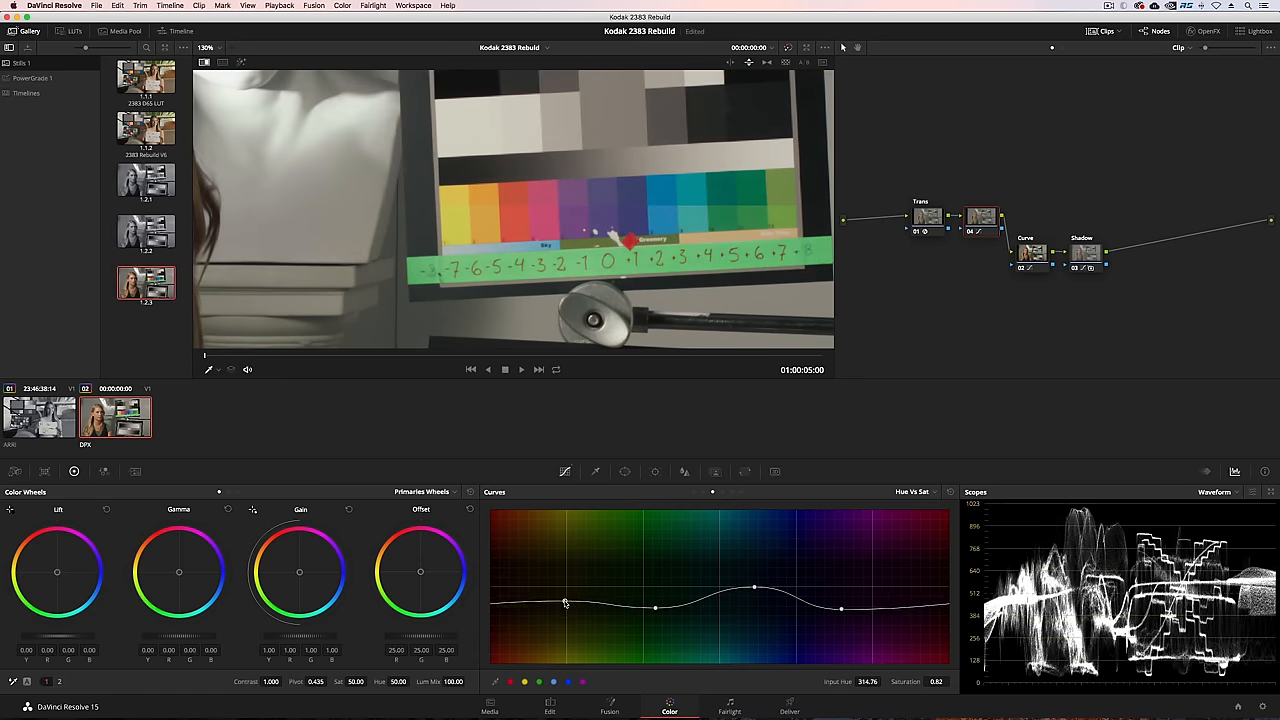
click(912, 492)
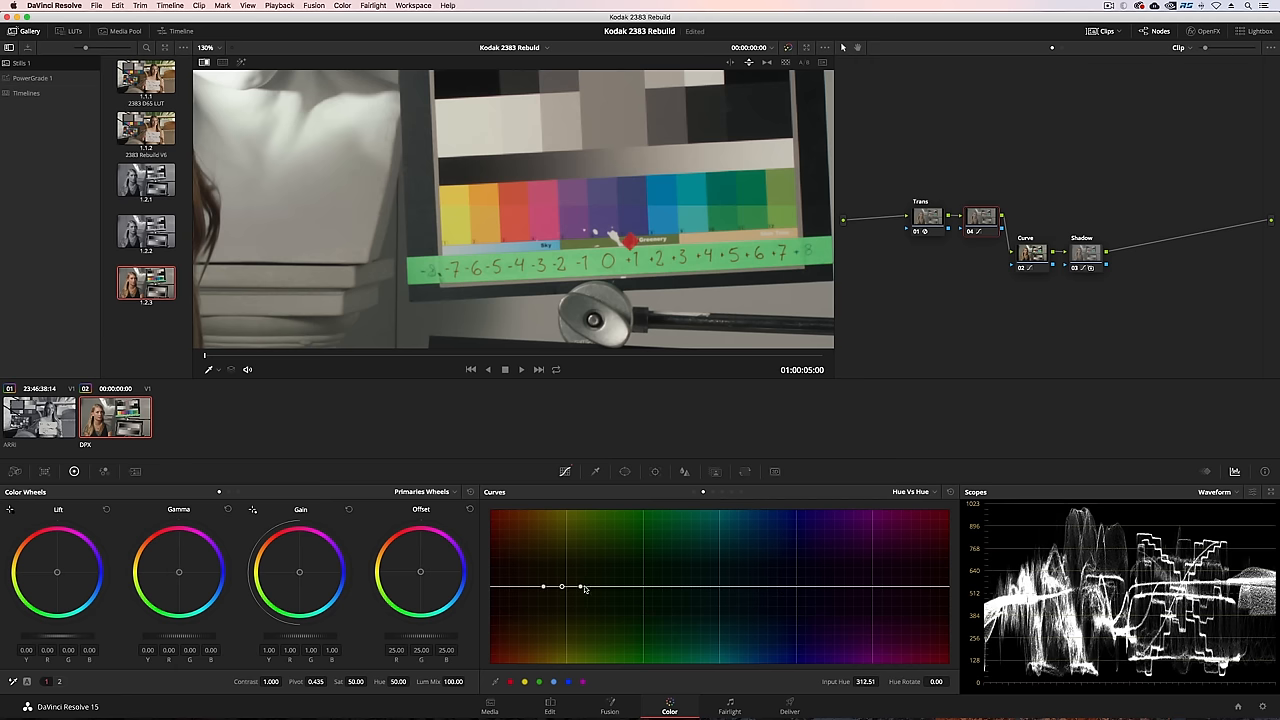
drag(562, 588, 812, 586)
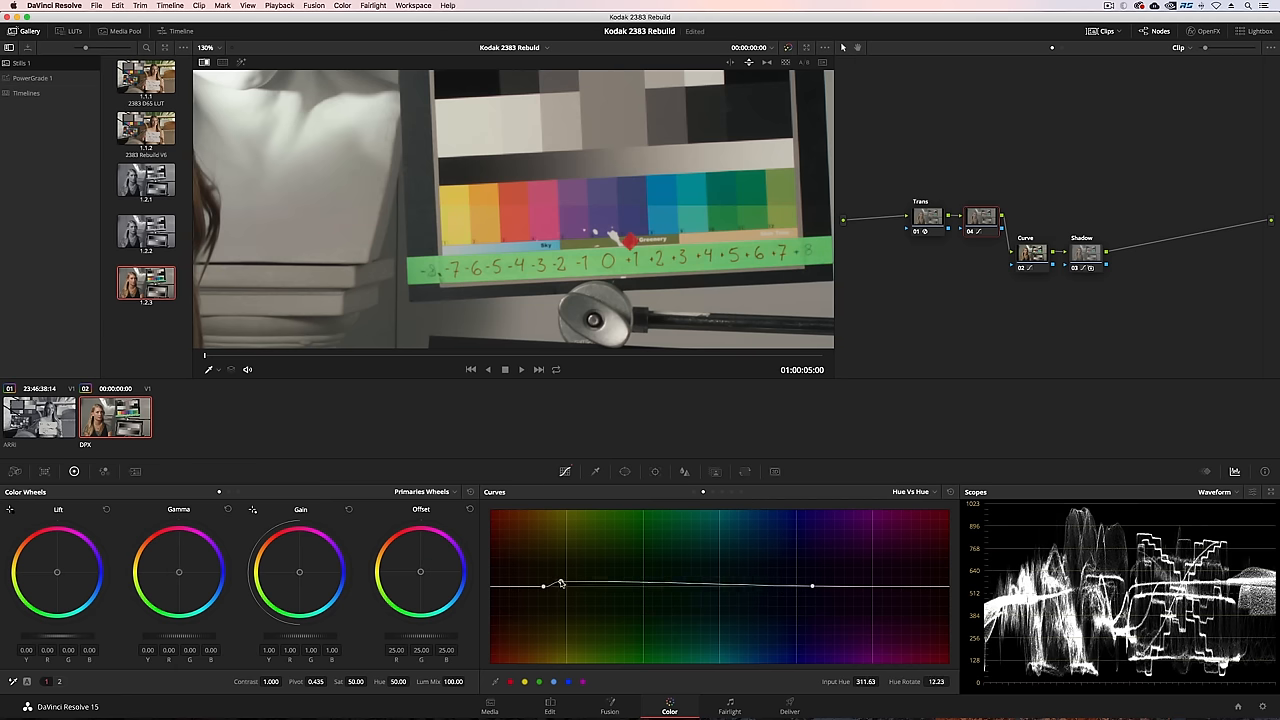
drag(640, 584, 660, 600)
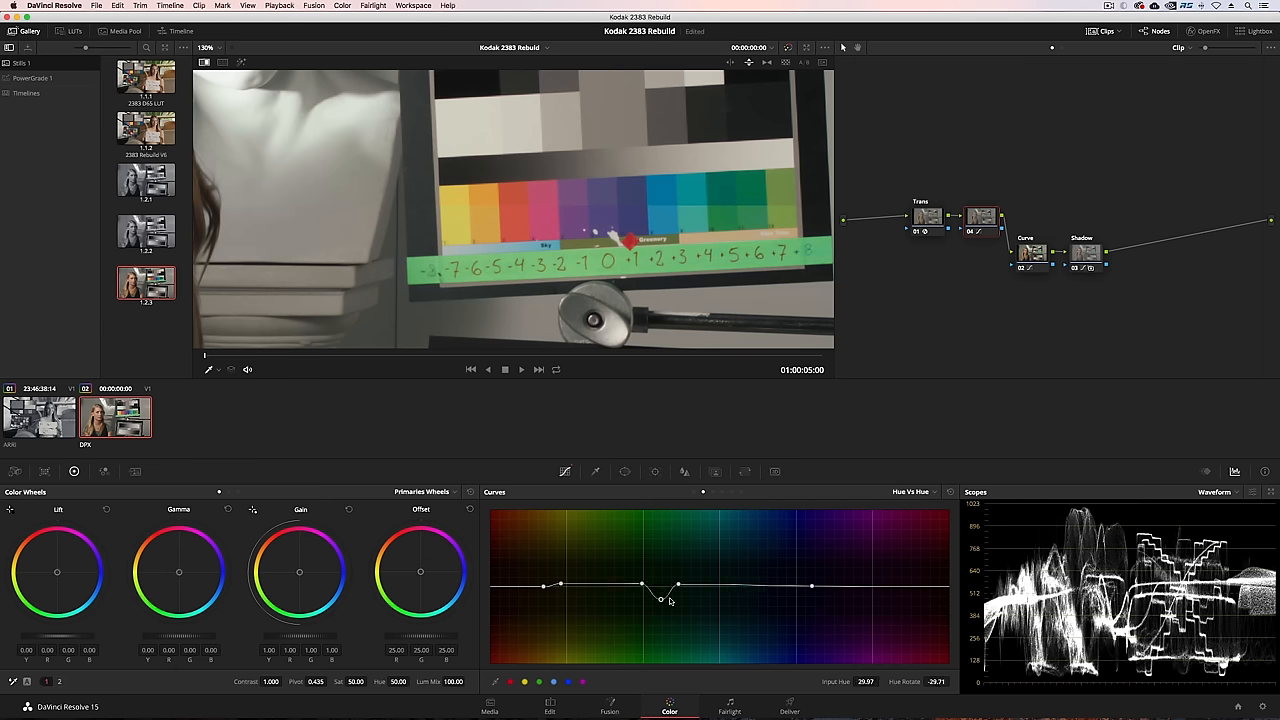
drag(662, 600, 660, 588)
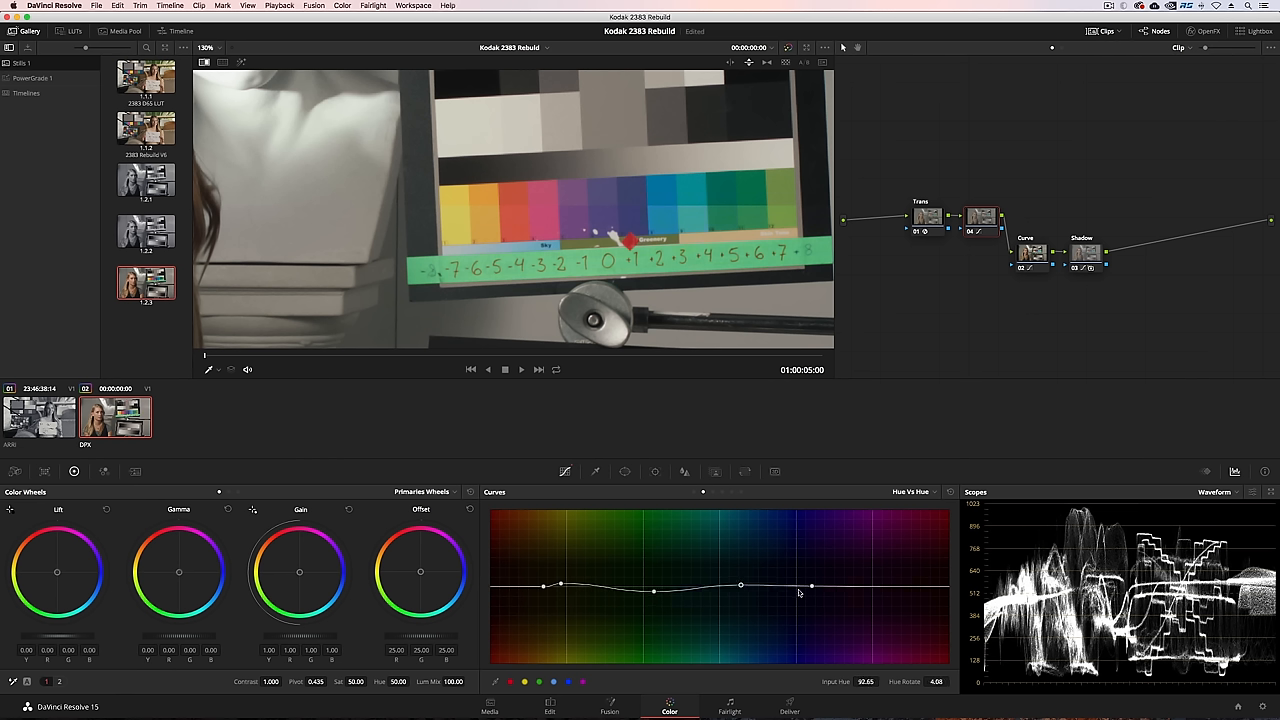
drag(800, 588, 888, 588)
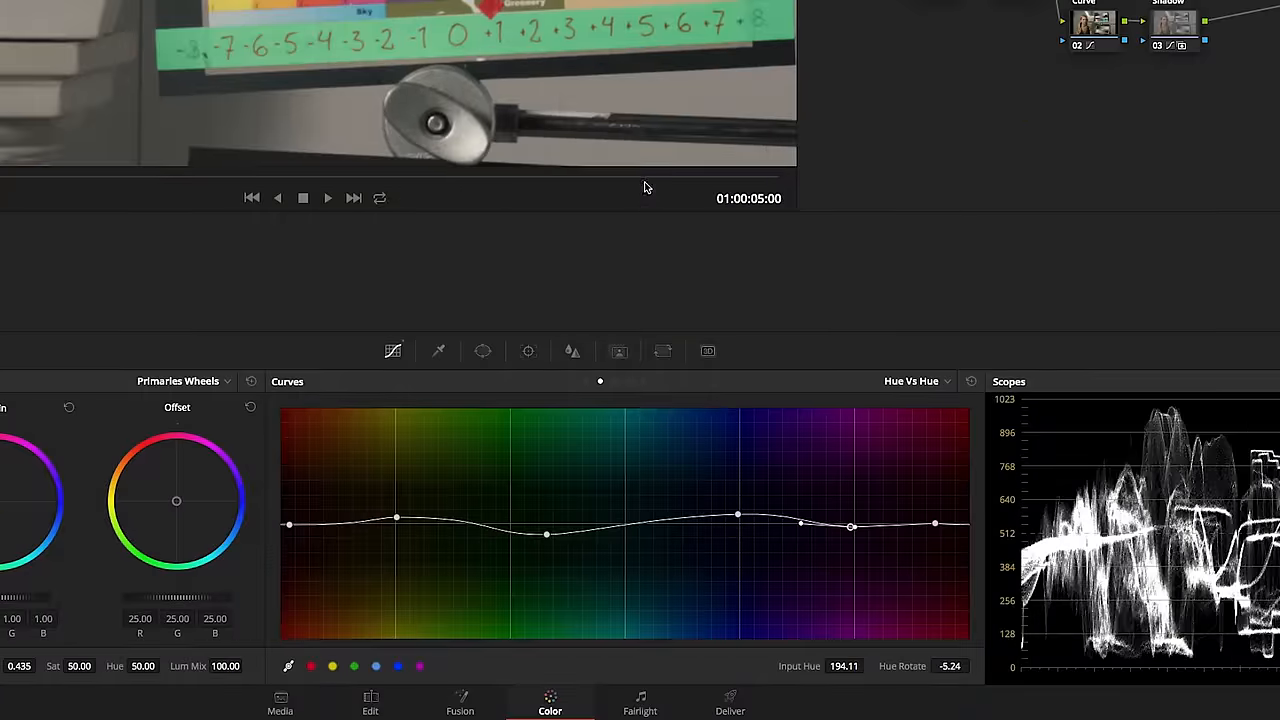
click(912, 380)
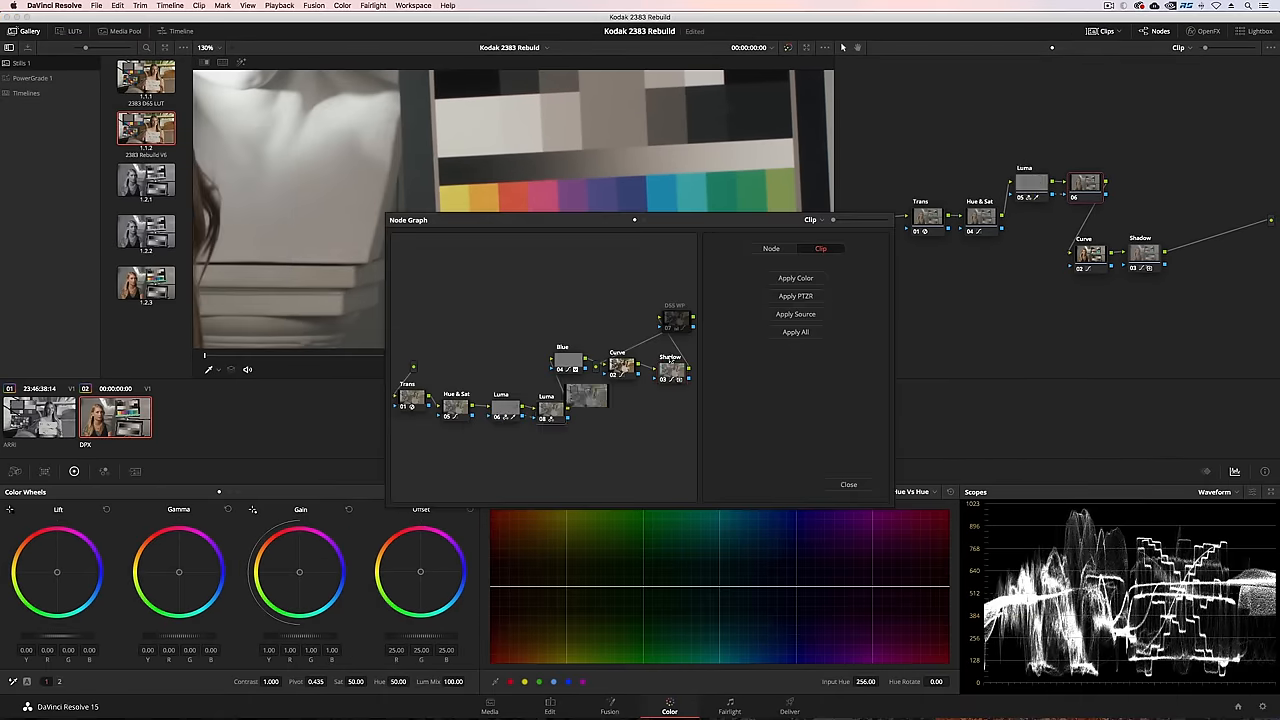
Step: Review and close the saved Kodak 2383 grade's Node Graph preview
click(848, 484)
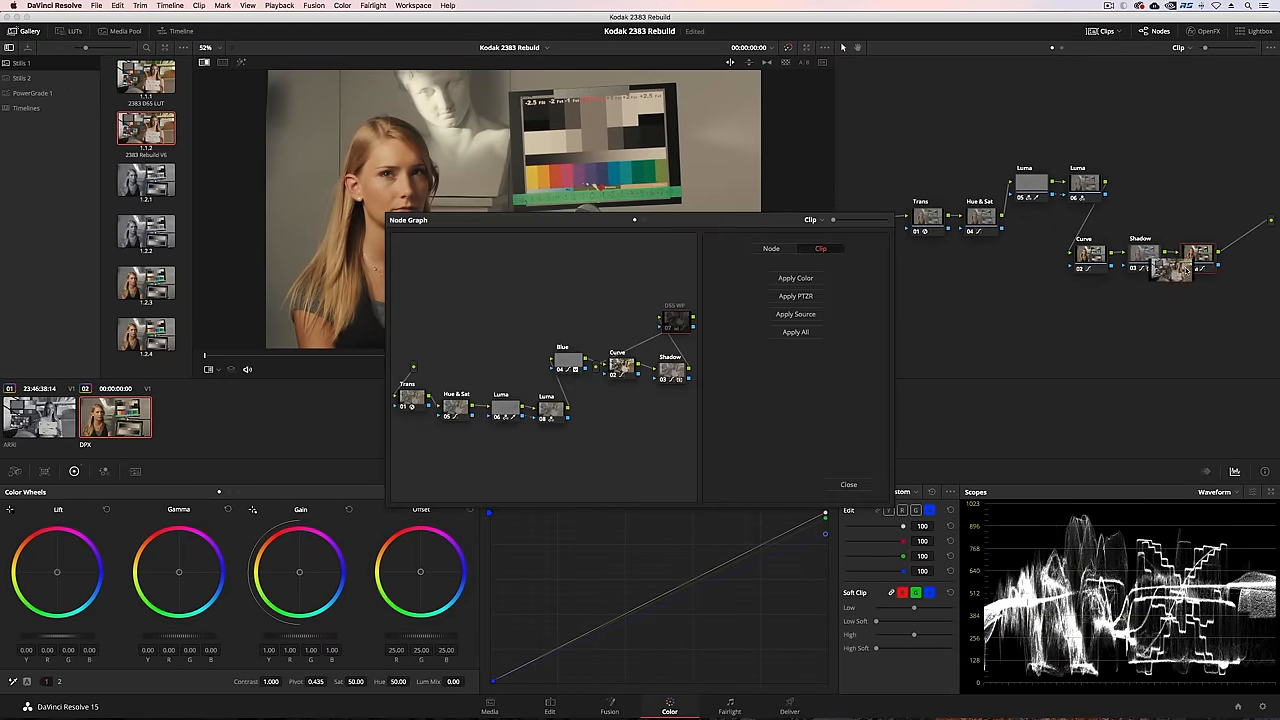
click(848, 484)
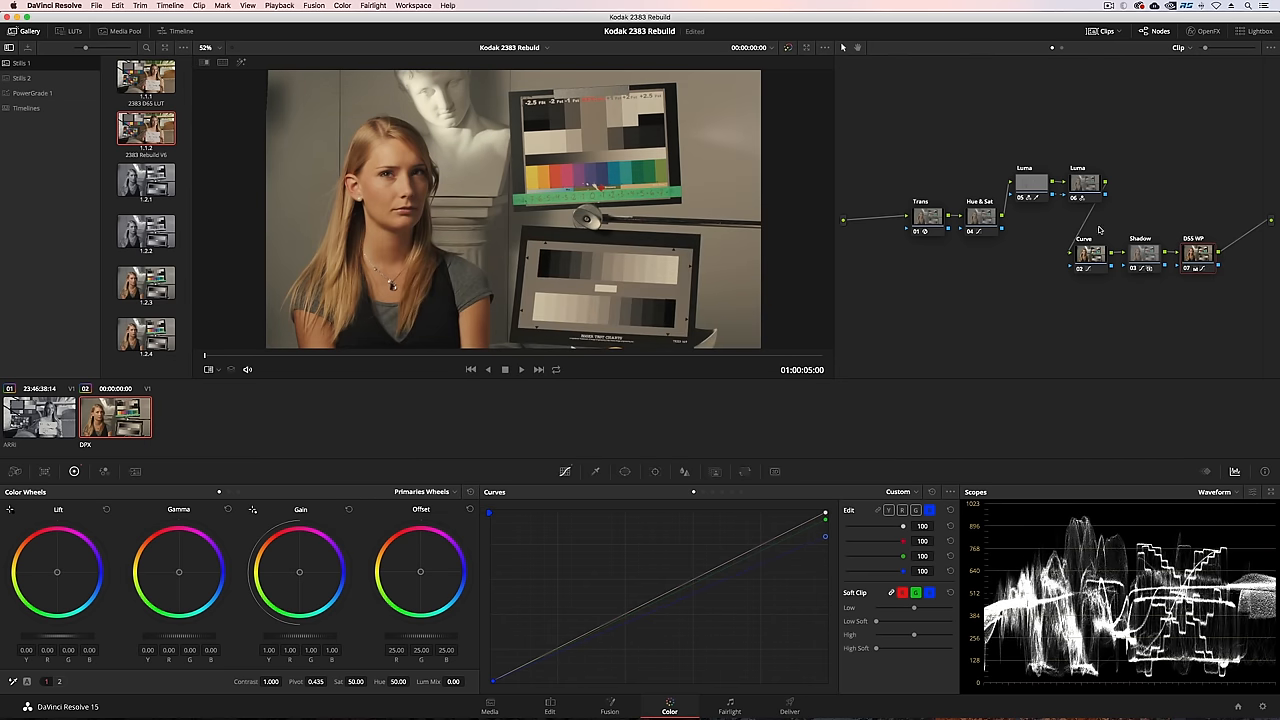
right_click(146, 130)
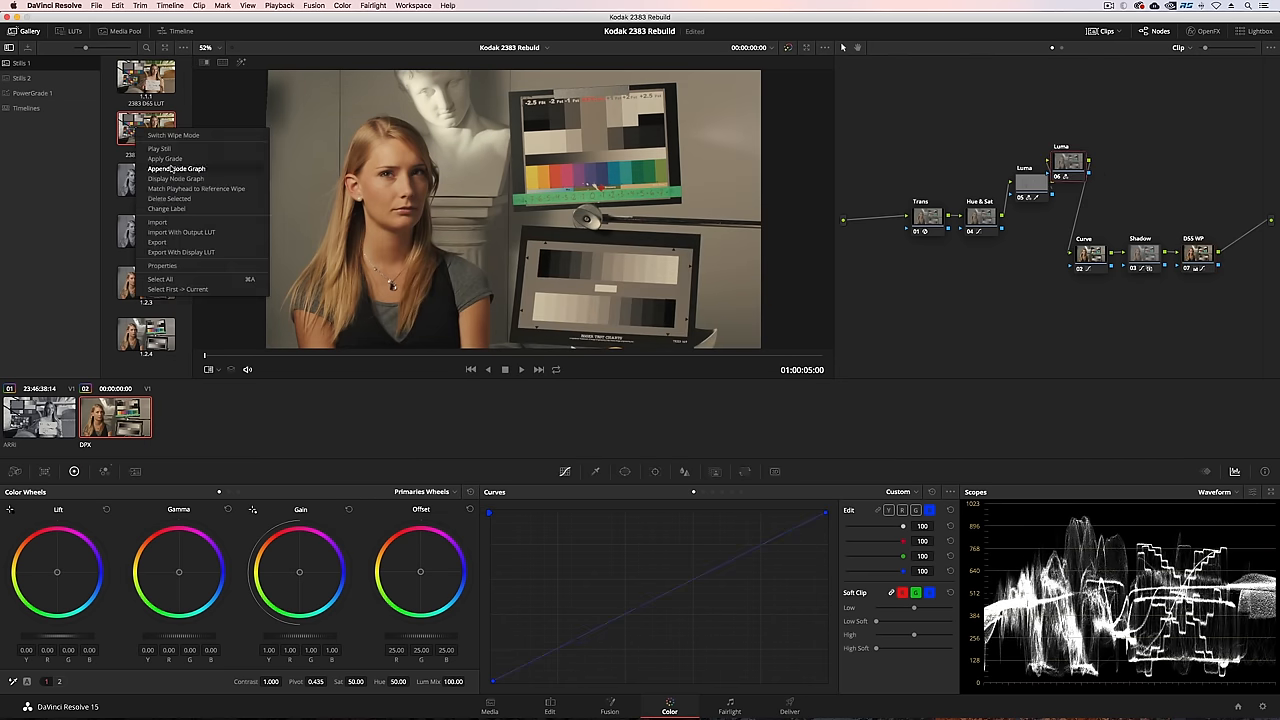
click(176, 168)
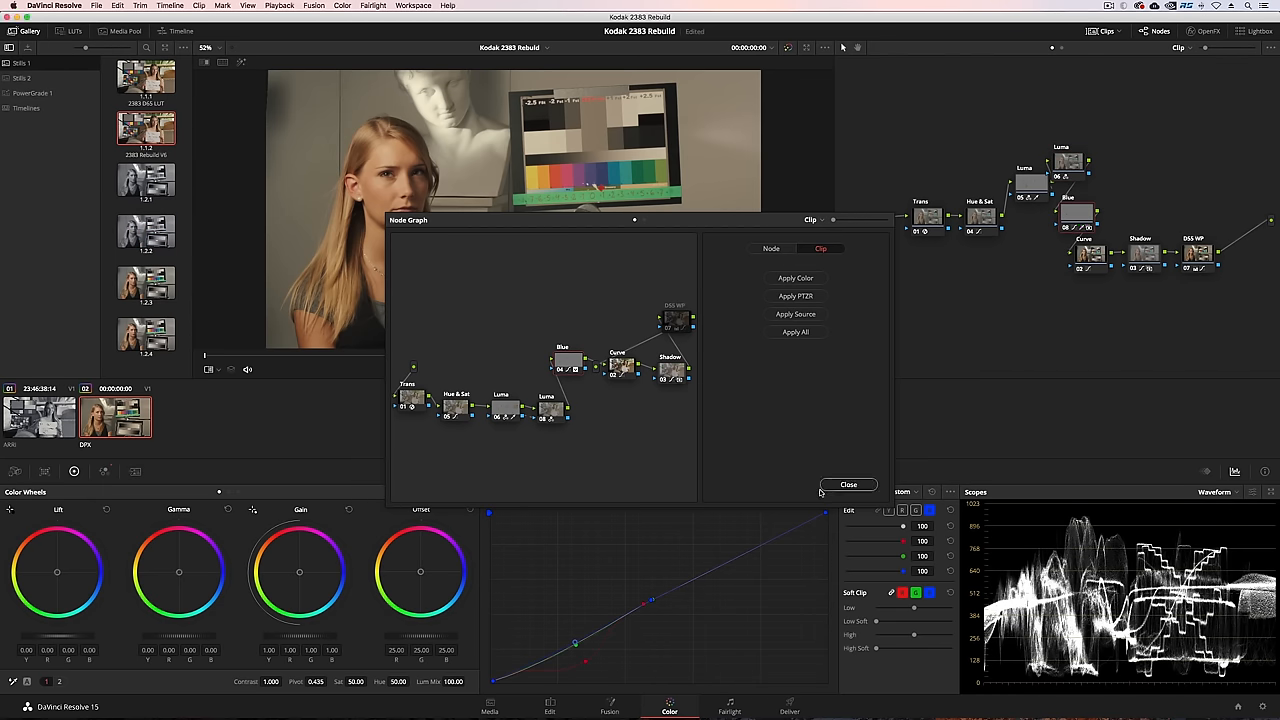
click(848, 484)
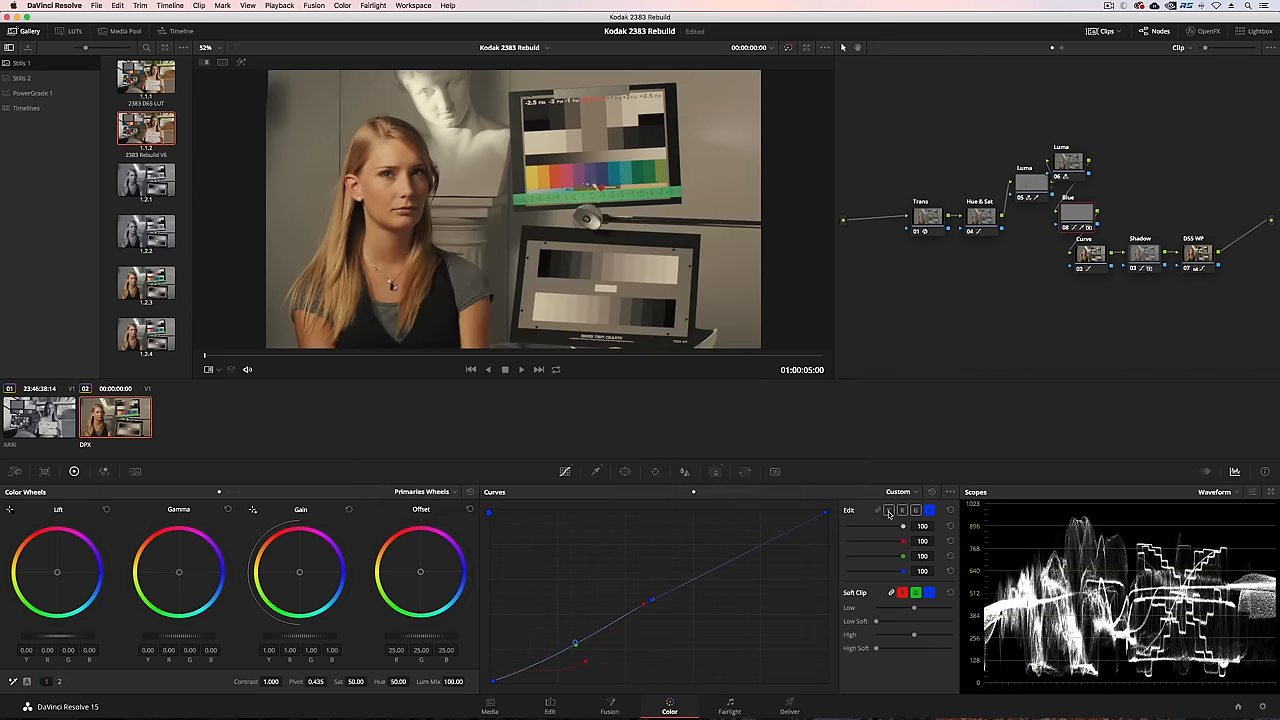
click(596, 472)
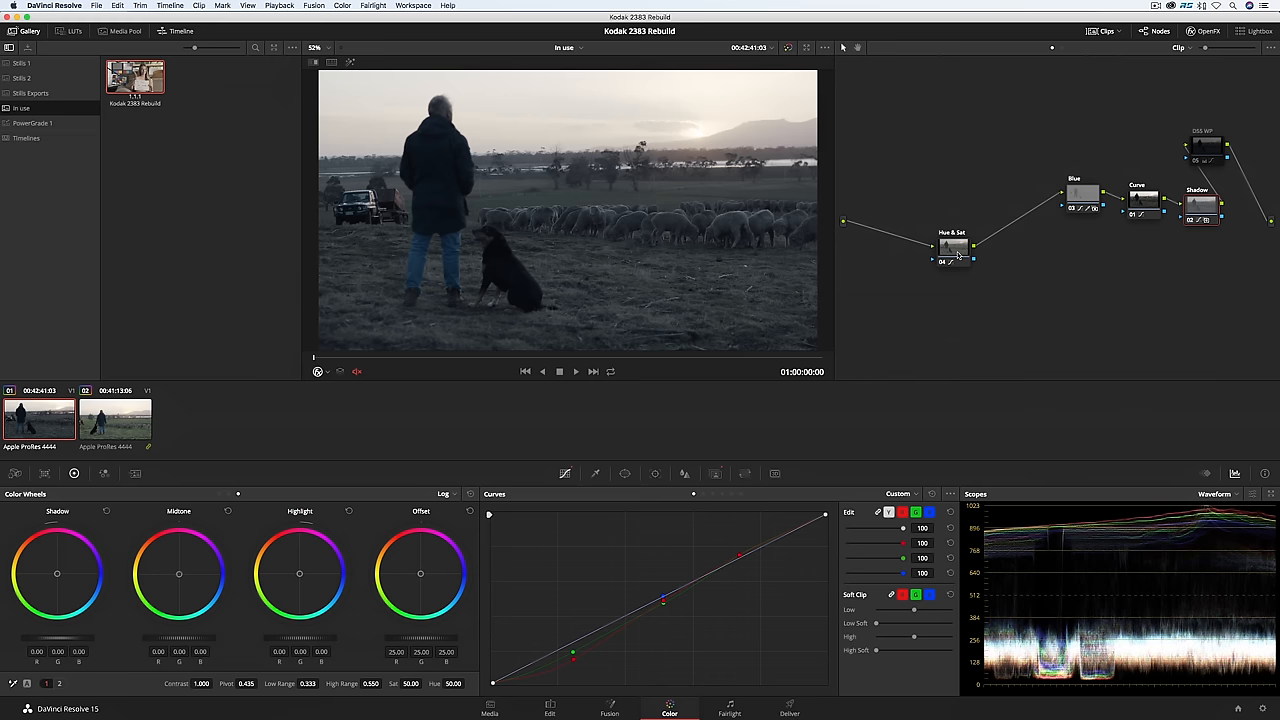
Step: Bring up node options on the sheep-field clip's new node
right_click(910, 316)
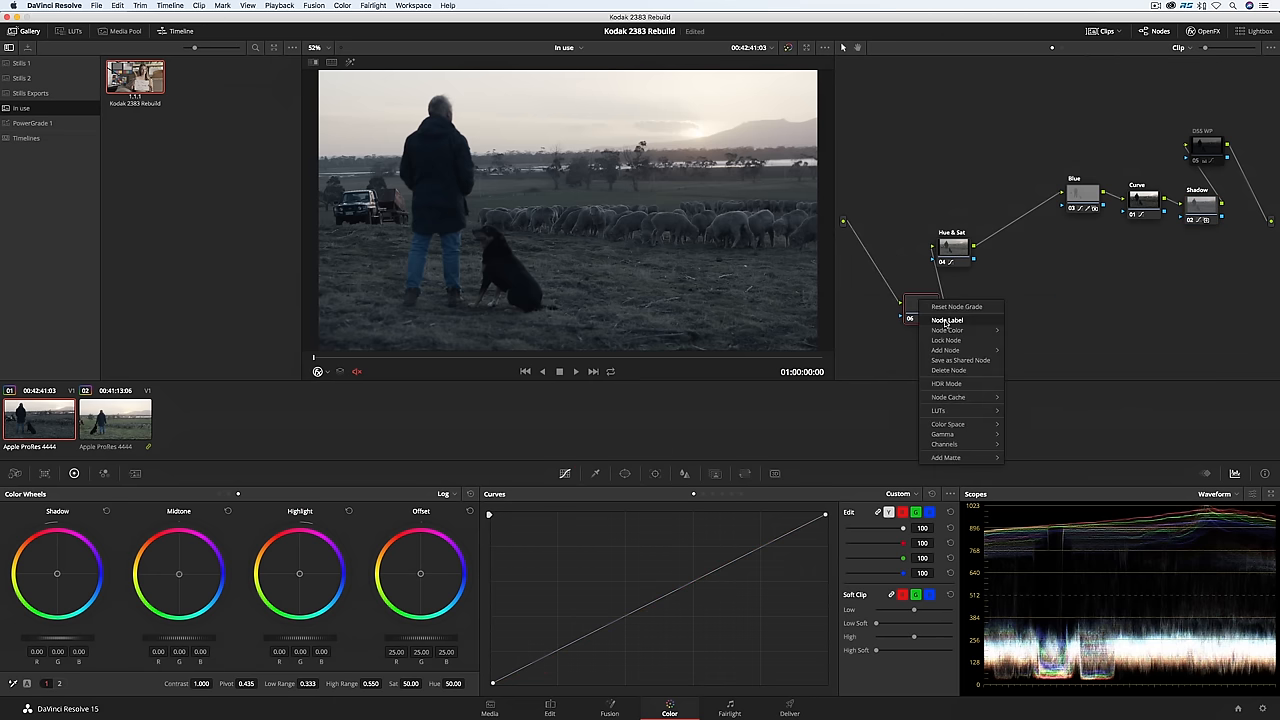
Step: Label the node and apply Color Space Transform from ARRI Alexa to Rec.709
click(948, 320)
text(Transform)
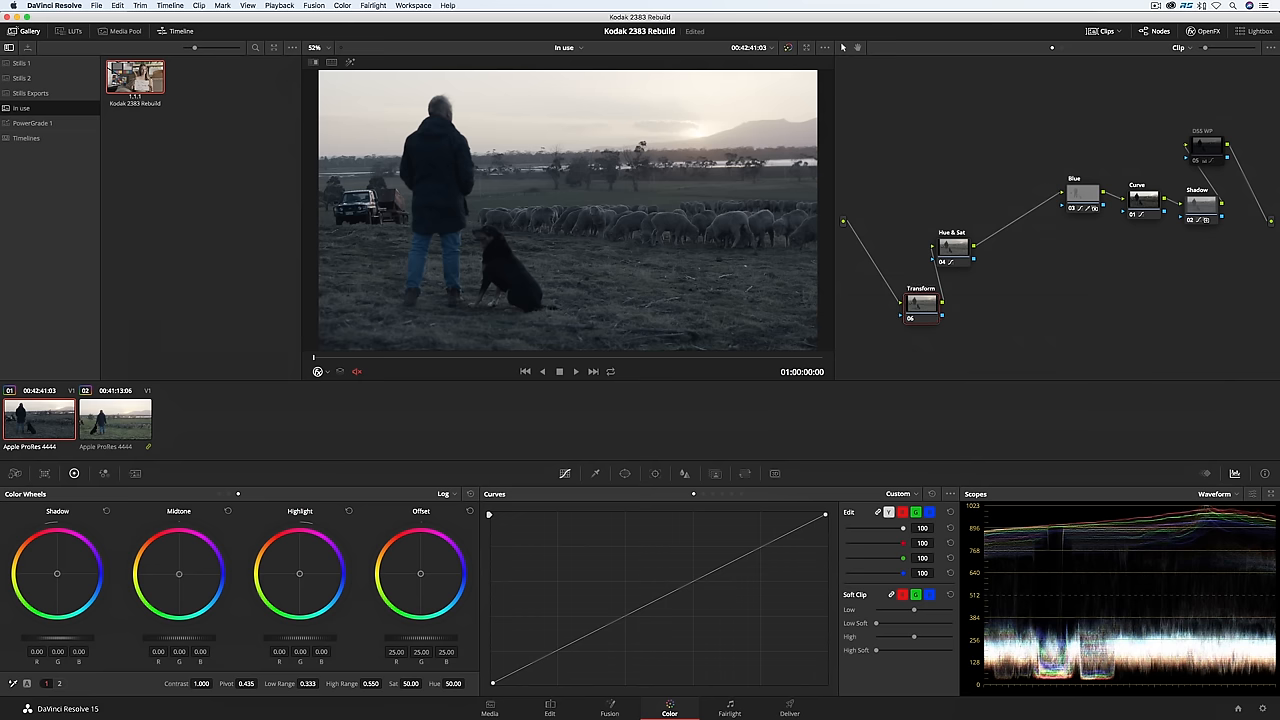
click(1210, 32)
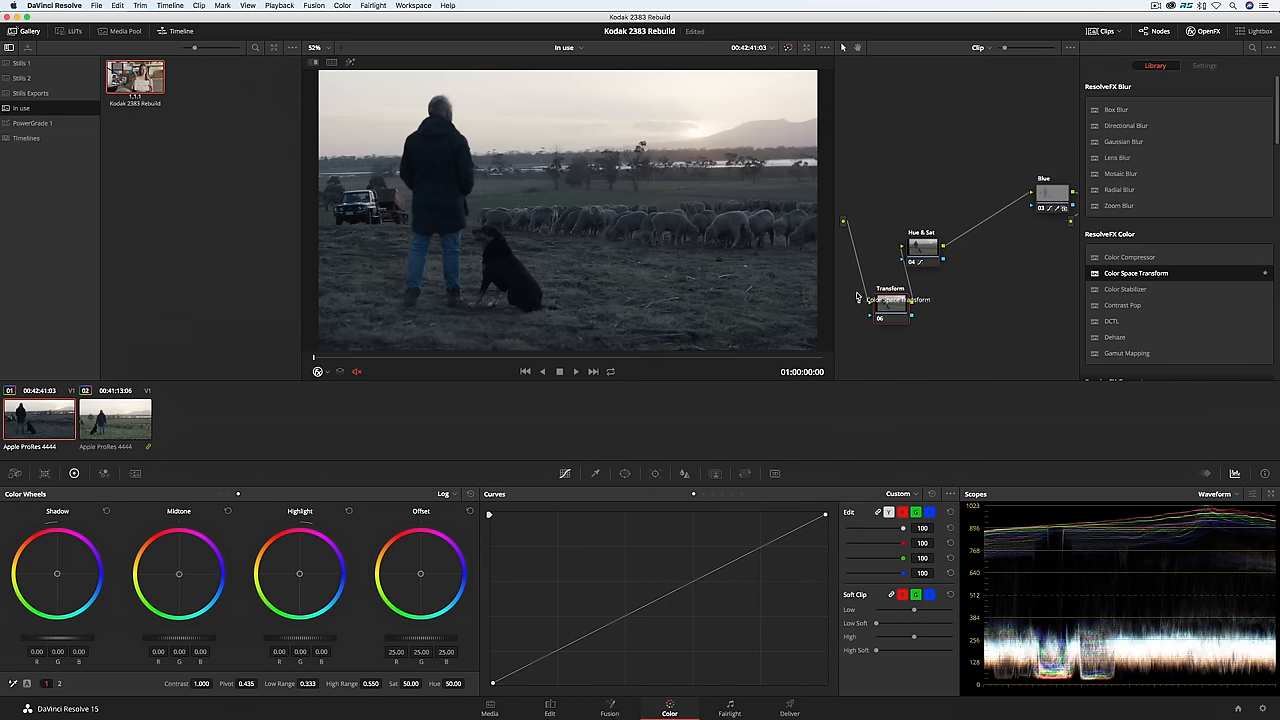
click(1204, 64)
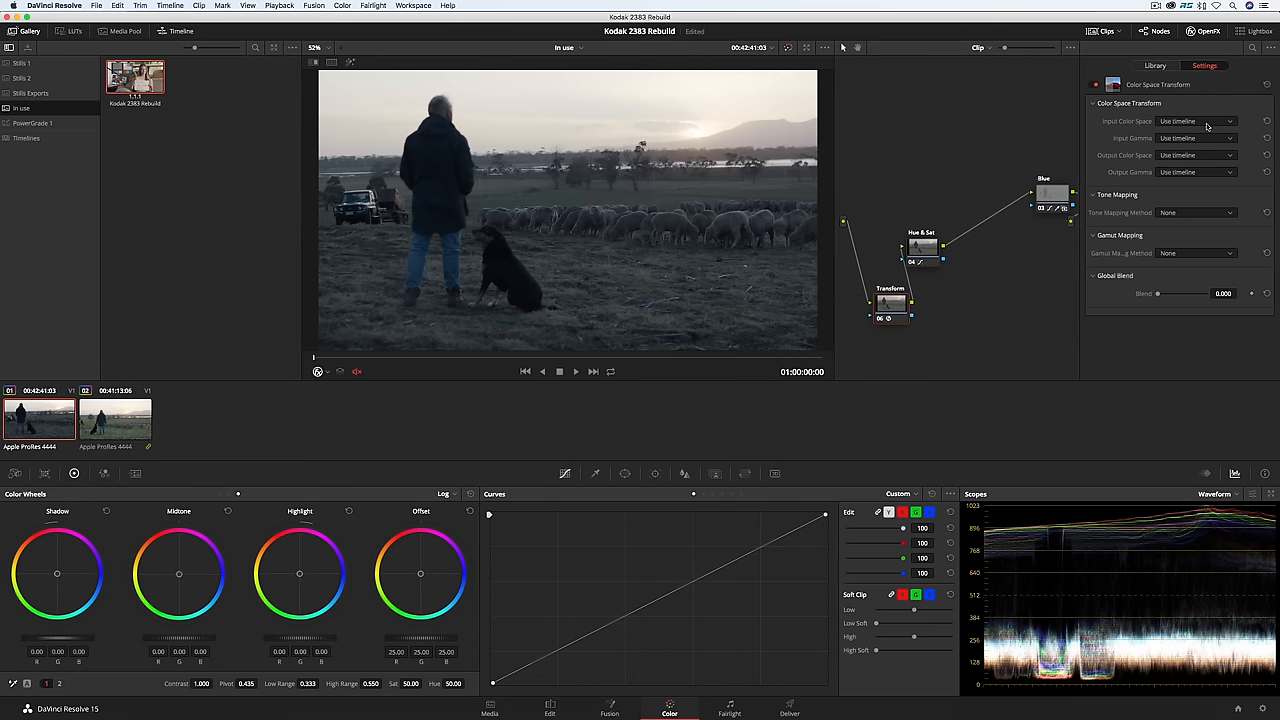
click(1196, 122)
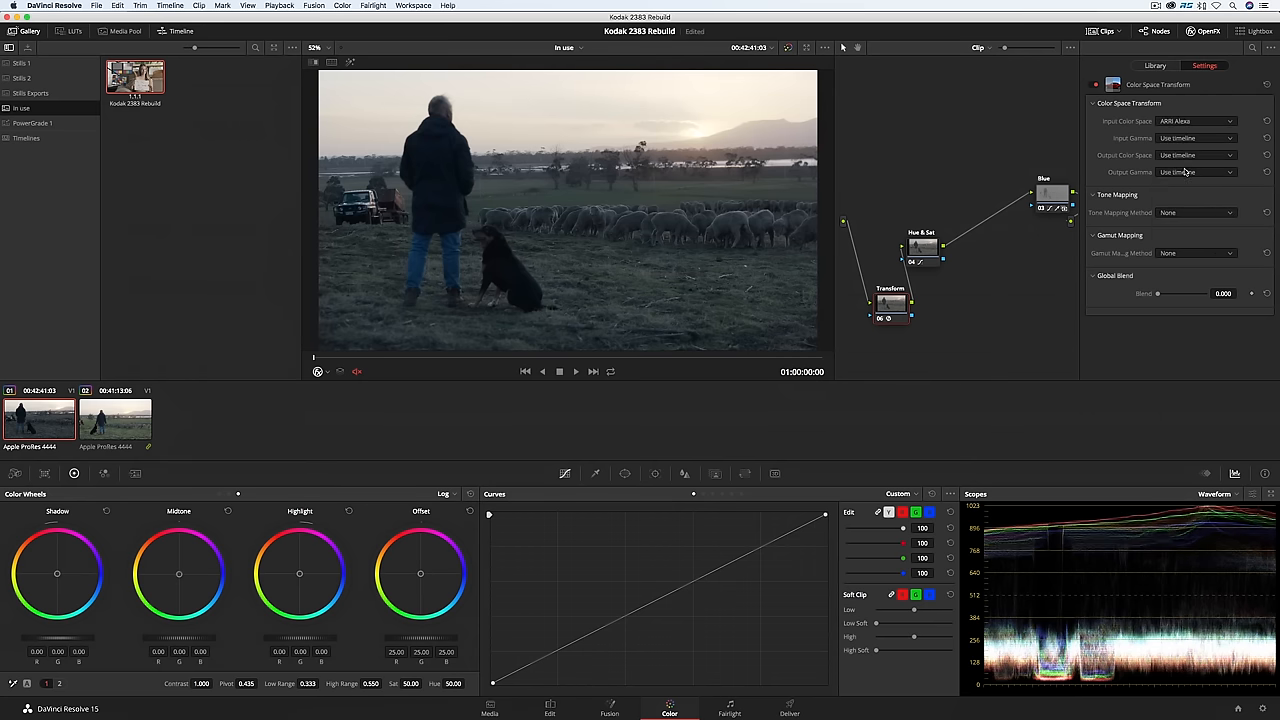
click(1196, 156)
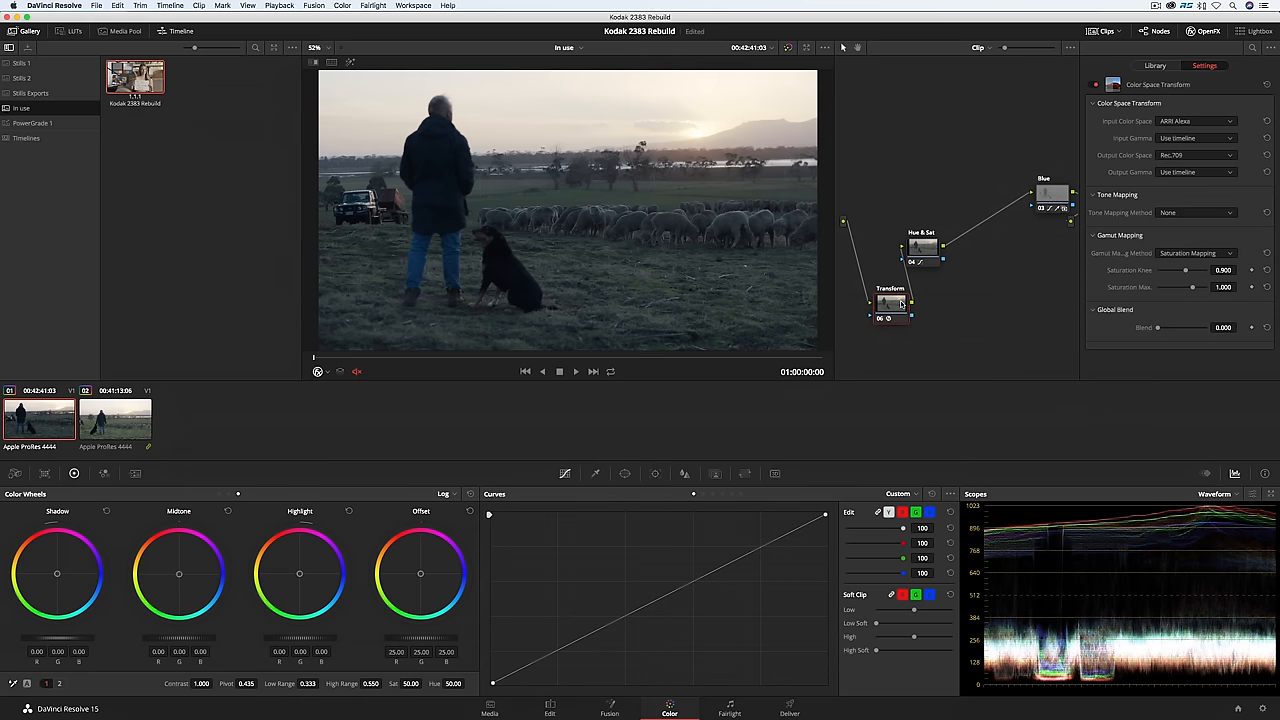
right_click(888, 360)
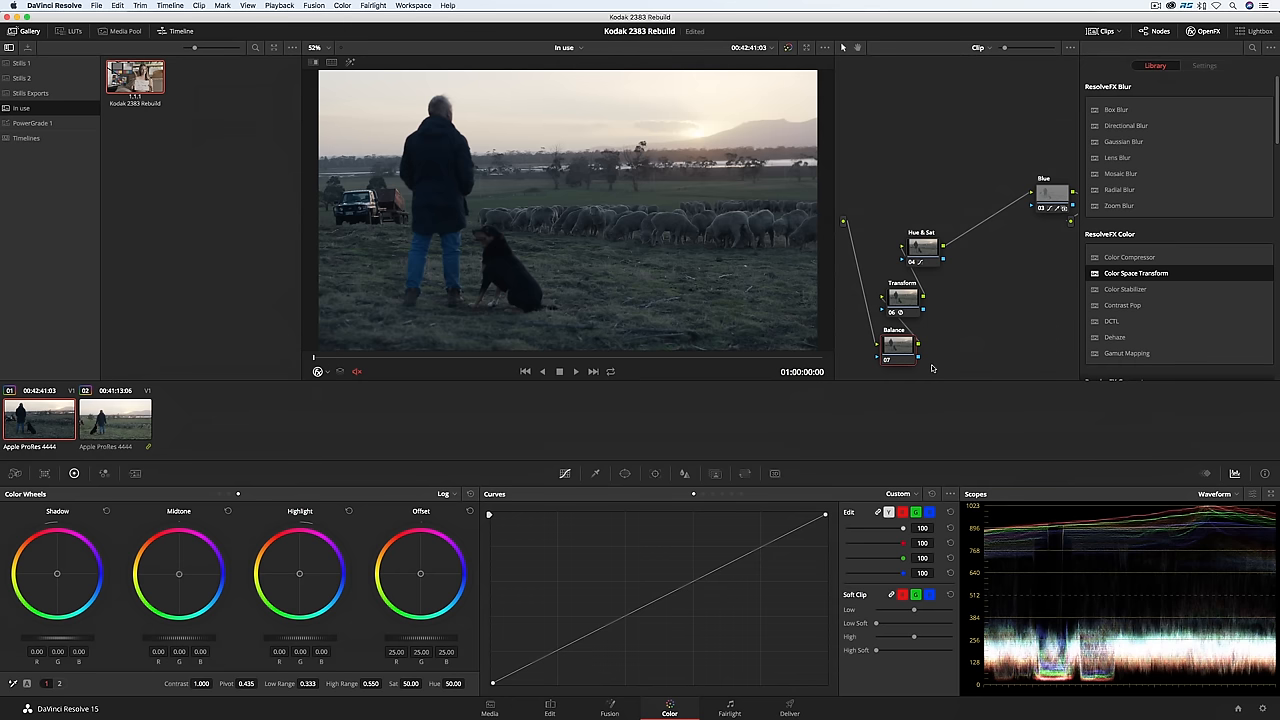
Step: Nudge the Log colour wheels on the Balance node to warm the sunset sky
drag(420, 572, 418, 570)
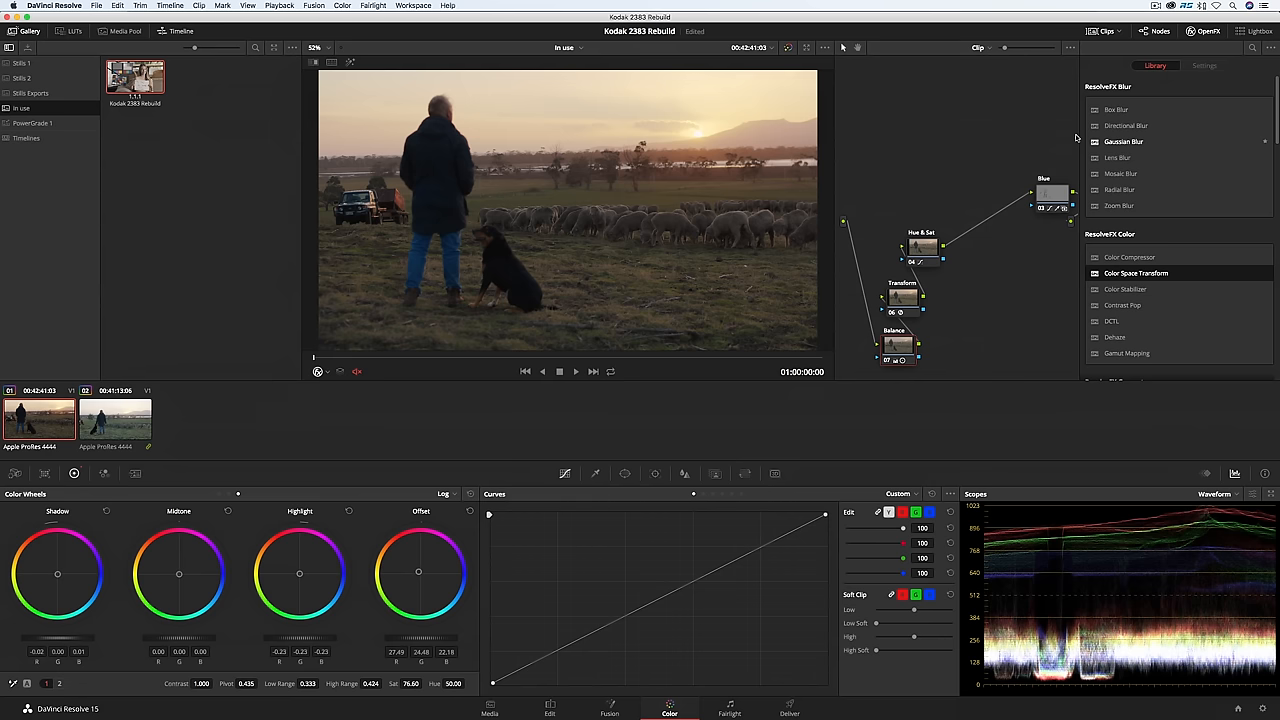
Step: Grab a still, then set a late-node Color Space Transform to ARRI LogC in, Rec.709 out, luminance mapping
click(248, 6)
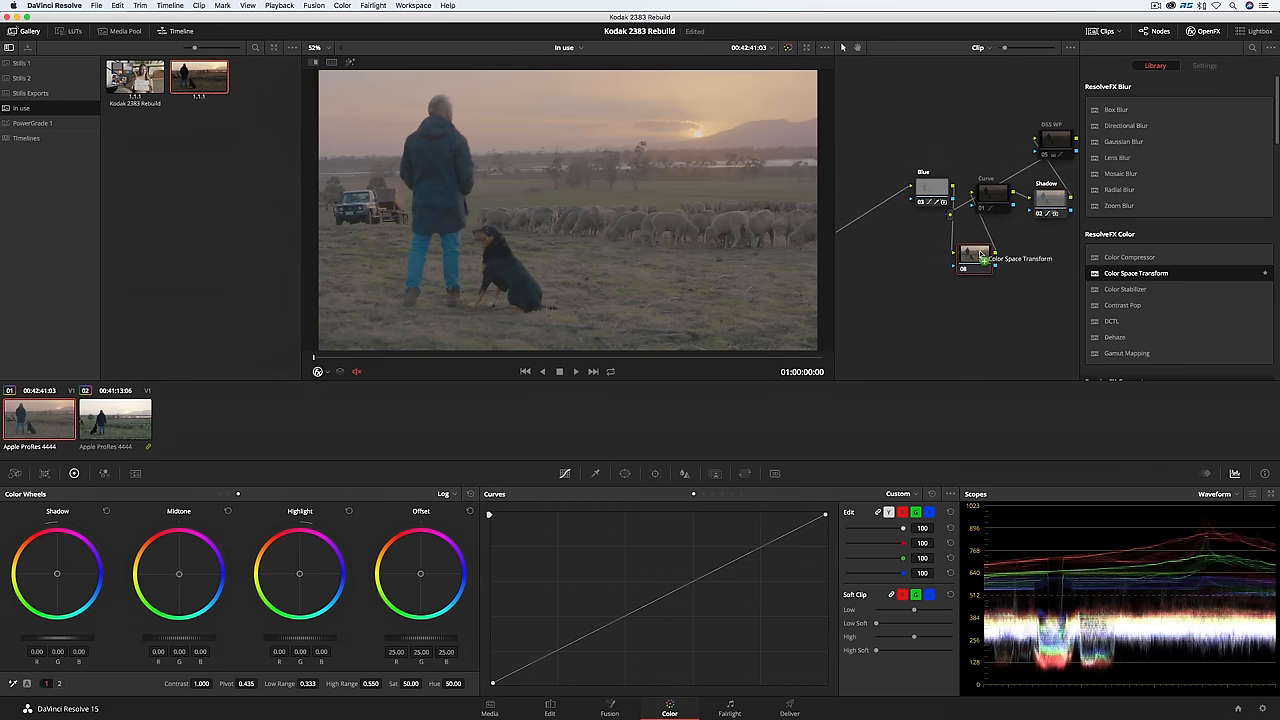
click(1204, 66)
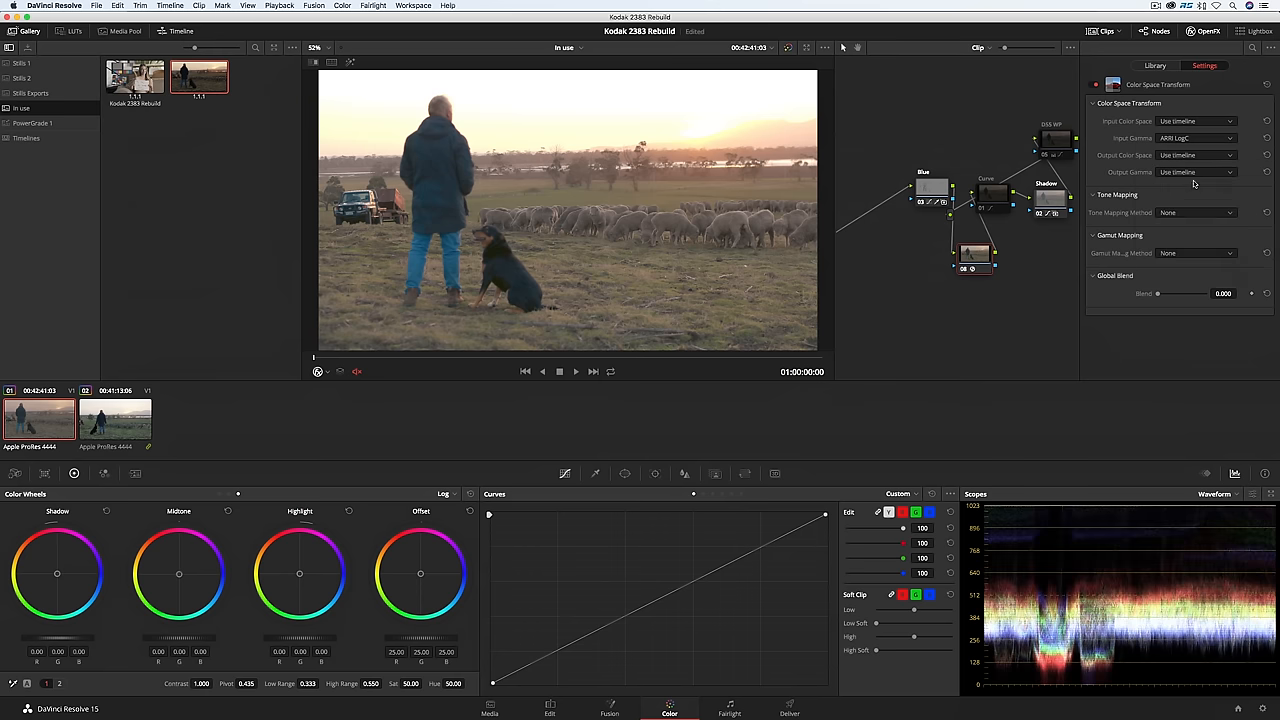
click(1196, 172)
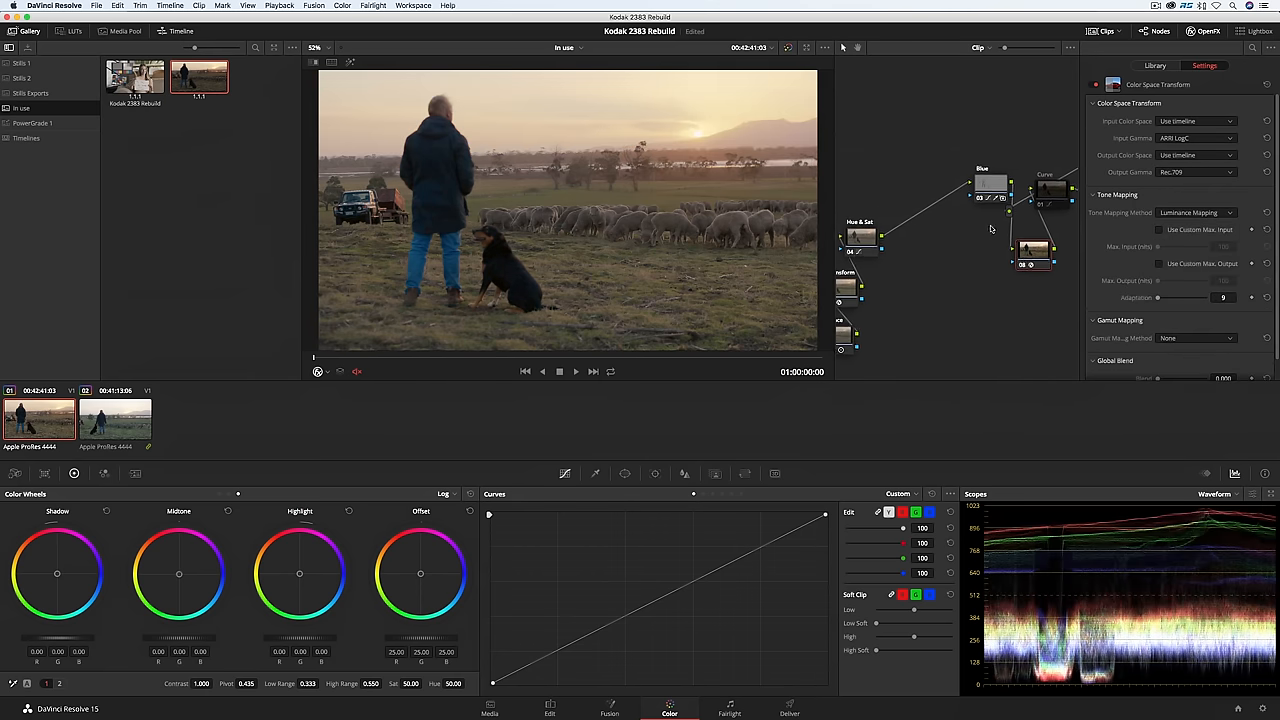
click(1154, 64)
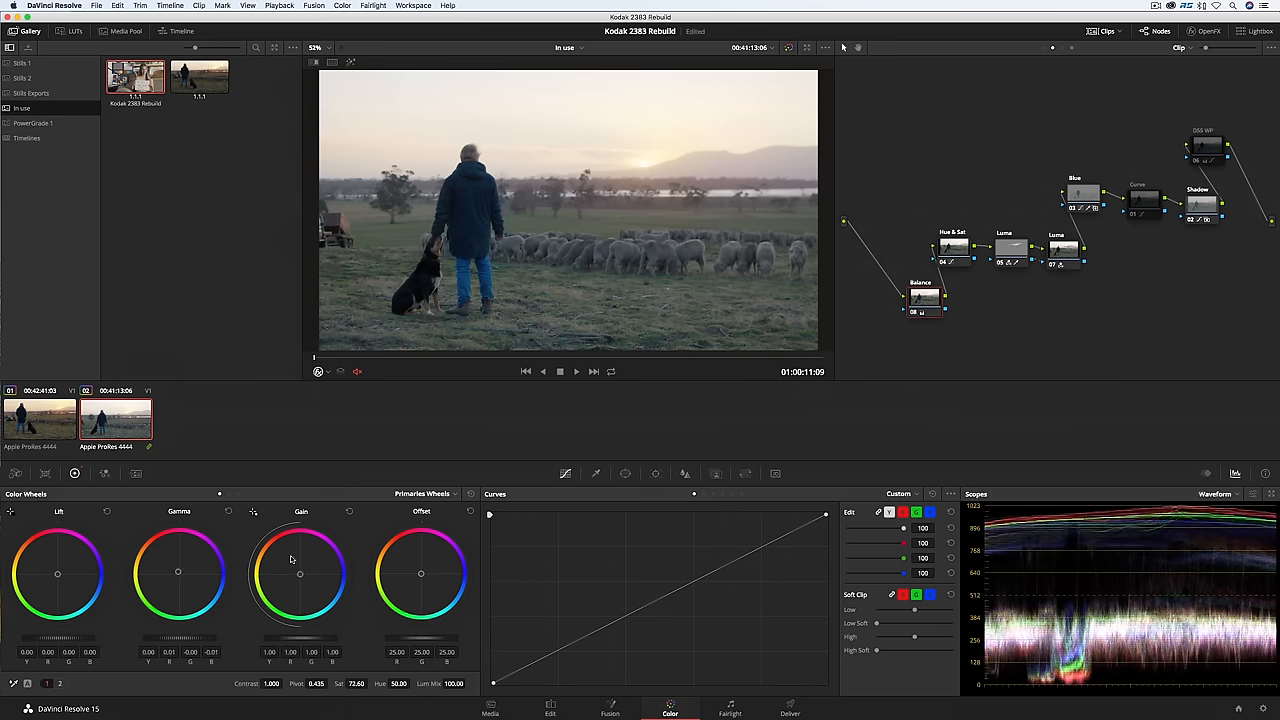
Step: Push the Gain wheel toward warm for a golden sunset look on the second clip
drag(300, 558, 300, 572)
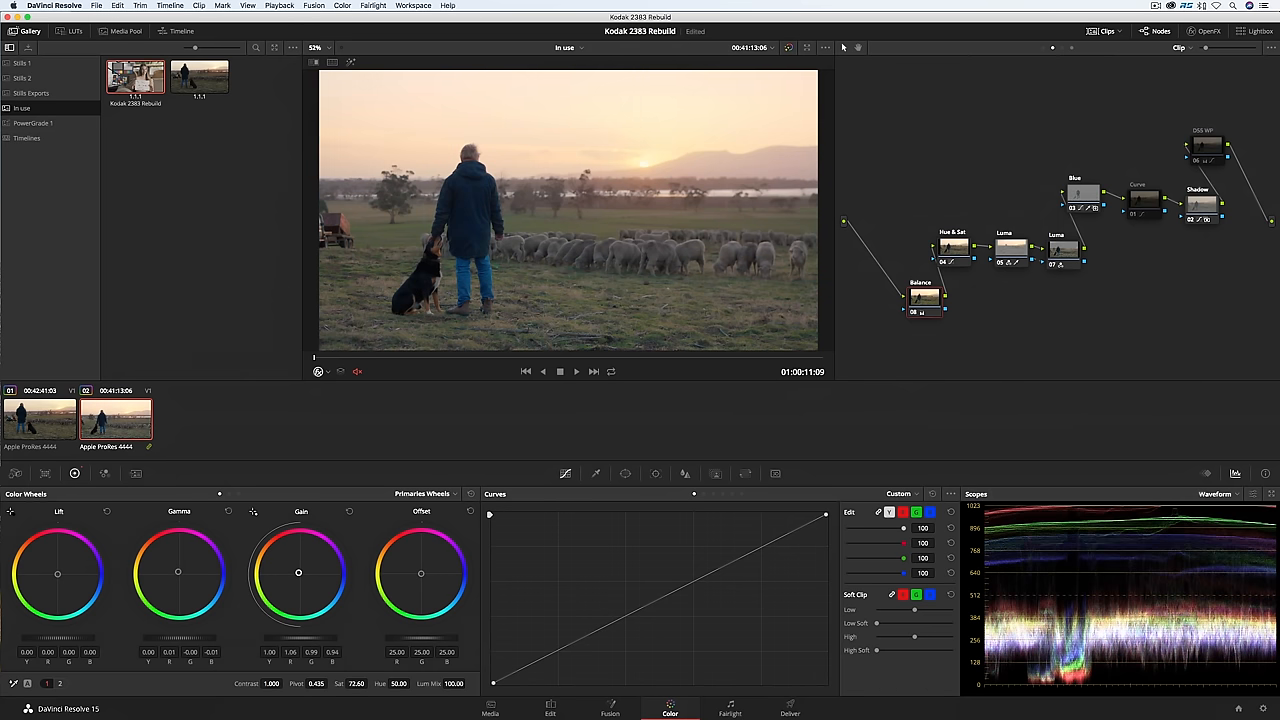